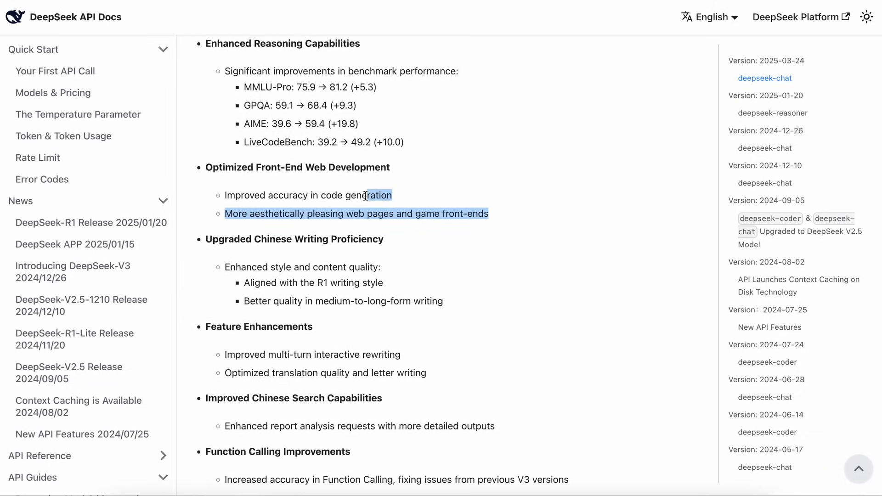
- Review the DeepSeek-V3-0324 notes and keep it as the chosen model
{"action": "left_click_drag", "start_coordinate": [366, 195], "coordinate": [304, 214]}
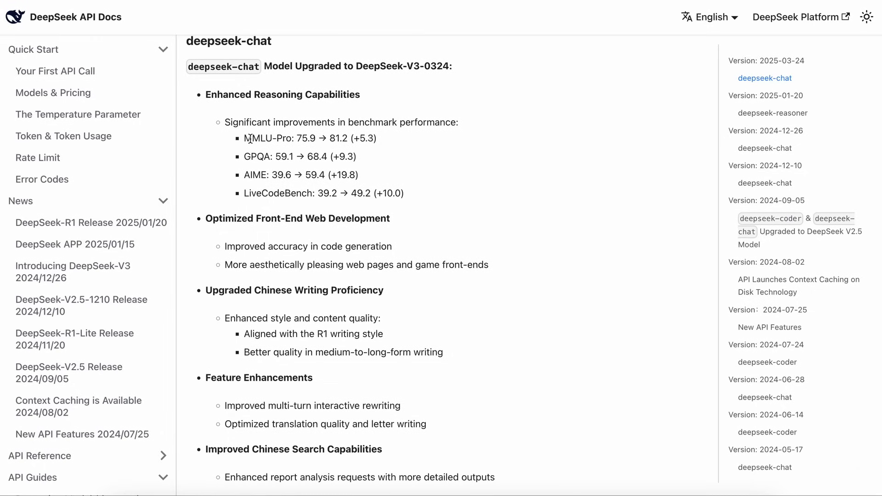
{"action": "left_click_drag", "start_coordinate": [245, 139], "coordinate": [402, 193]}
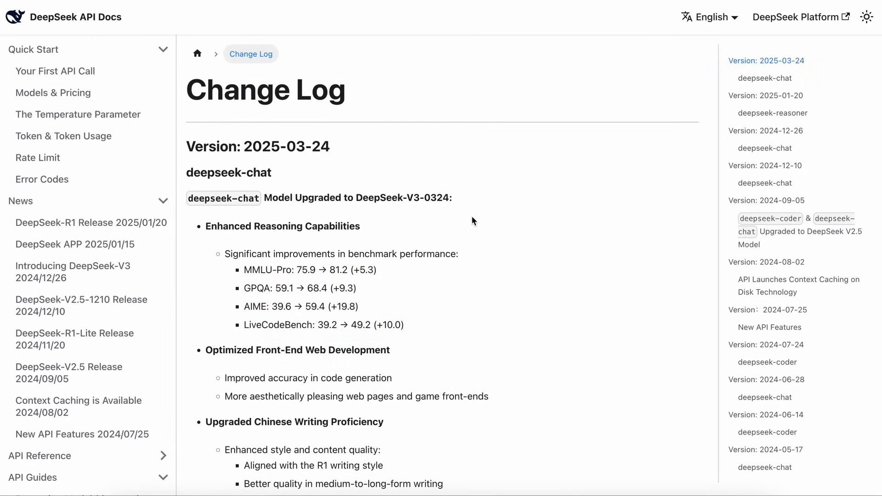
{"action": "mouse_move", "coordinate": [466, 223]}
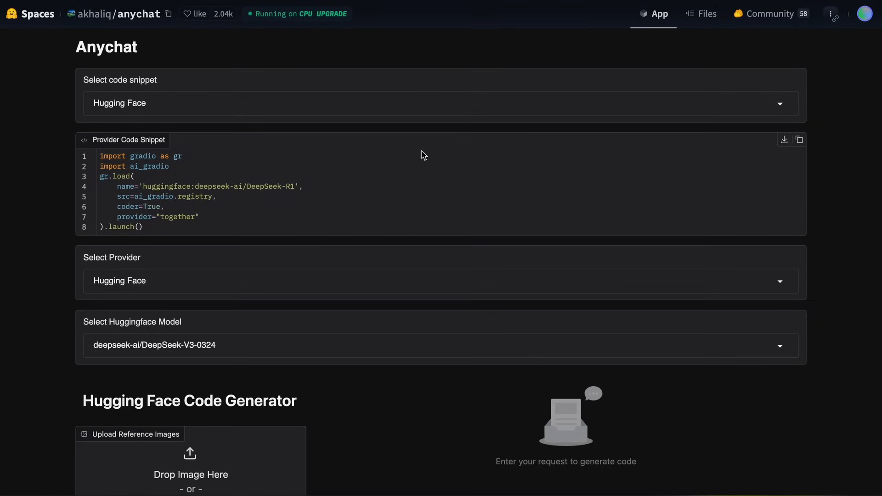
{"action": "mouse_move", "coordinate": [437, 192]}
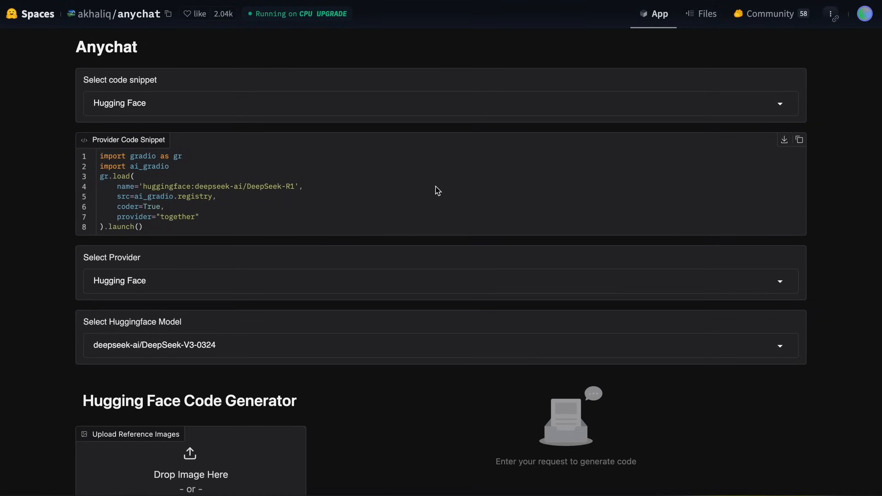
{"action": "scroll", "scroll_direction": "down", "scroll_amount": 3}
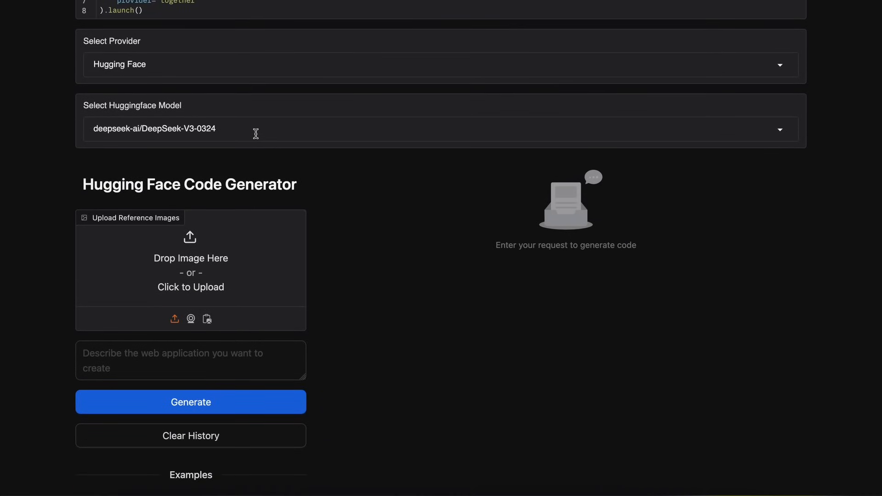
{"action": "left_click", "coordinate": [433, 129]}
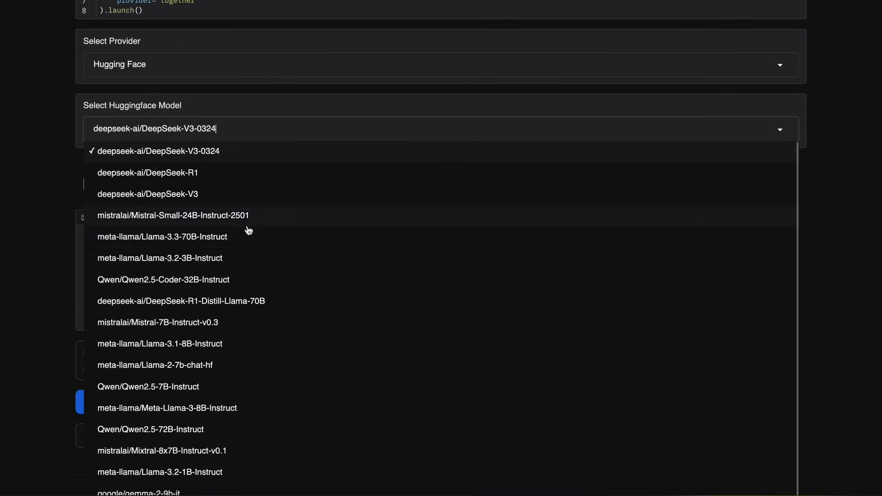
{"action": "mouse_move", "coordinate": [256, 236]}
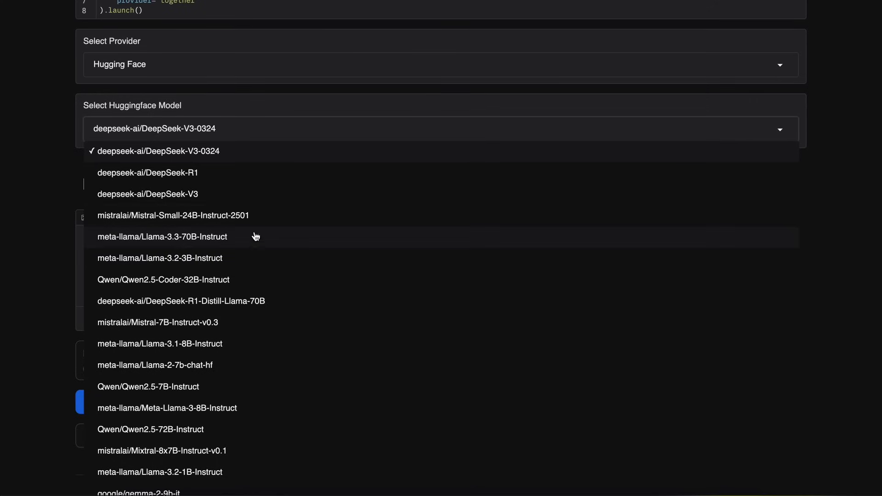
{"action": "mouse_move", "coordinate": [240, 160]}
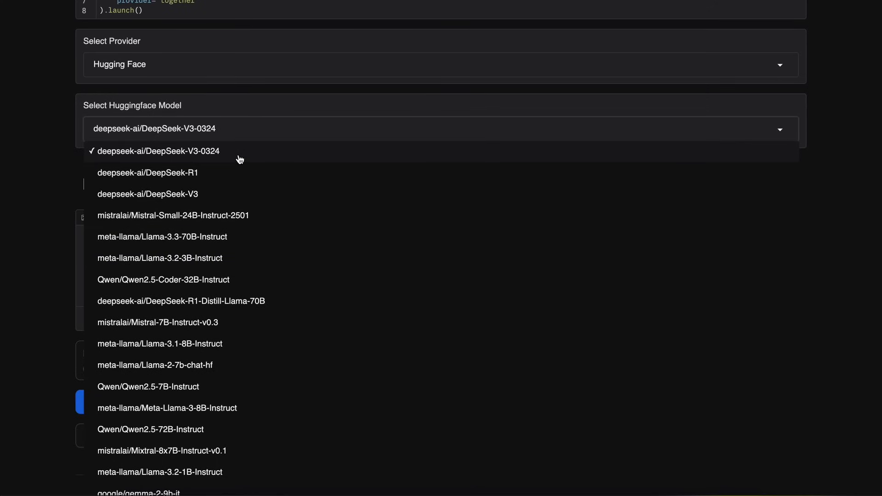
{"action": "left_click", "coordinate": [157, 151]}
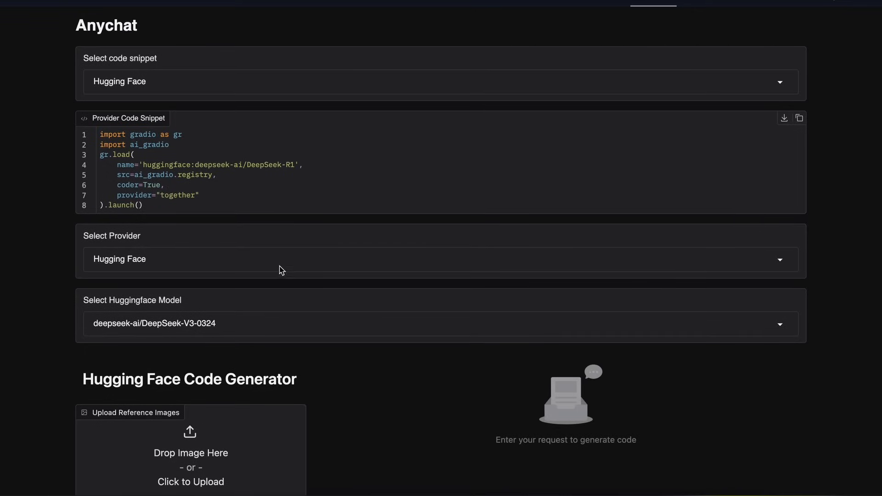
- Browse the available providers and models without changing the selection
{"action": "scroll", "scroll_direction": "down", "scroll_amount": 3}
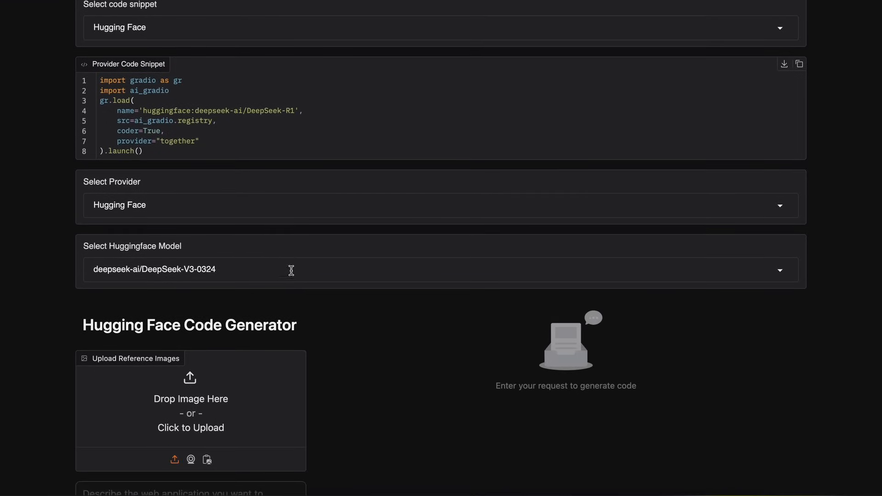
{"action": "scroll", "scroll_direction": "down", "scroll_amount": 3}
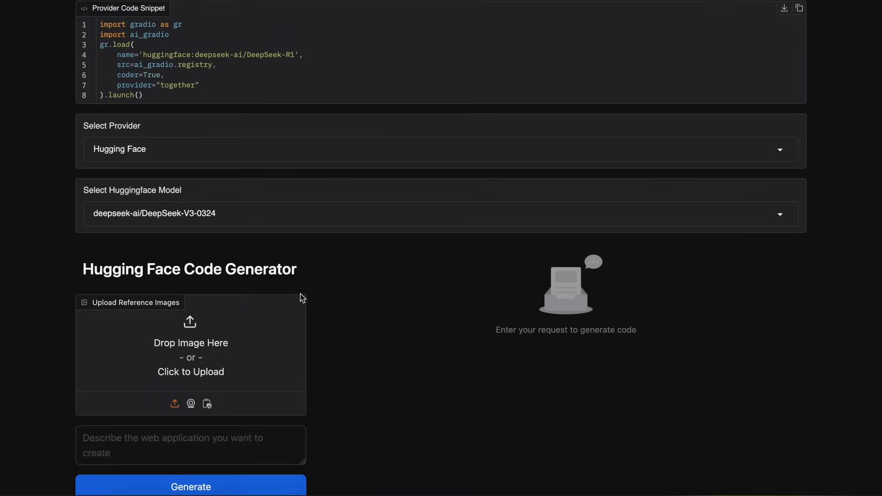
{"action": "scroll", "scroll_direction": "down", "scroll_amount": 3}
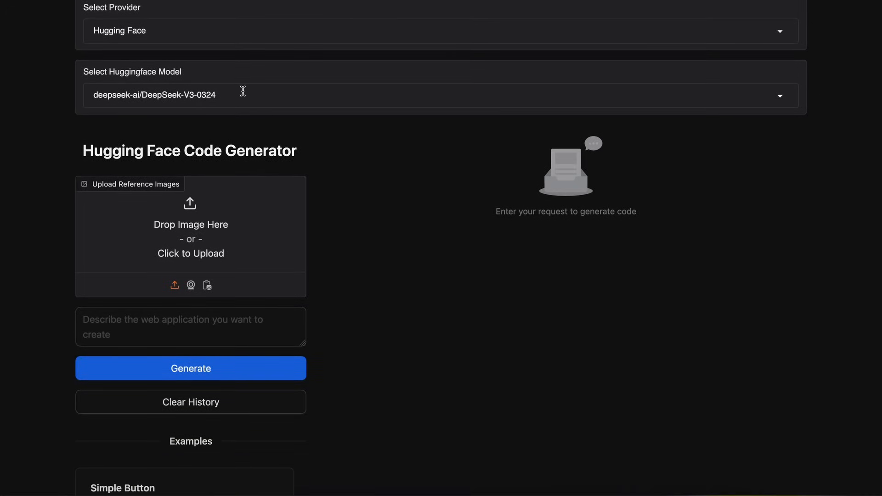
{"action": "left_click", "coordinate": [433, 95]}
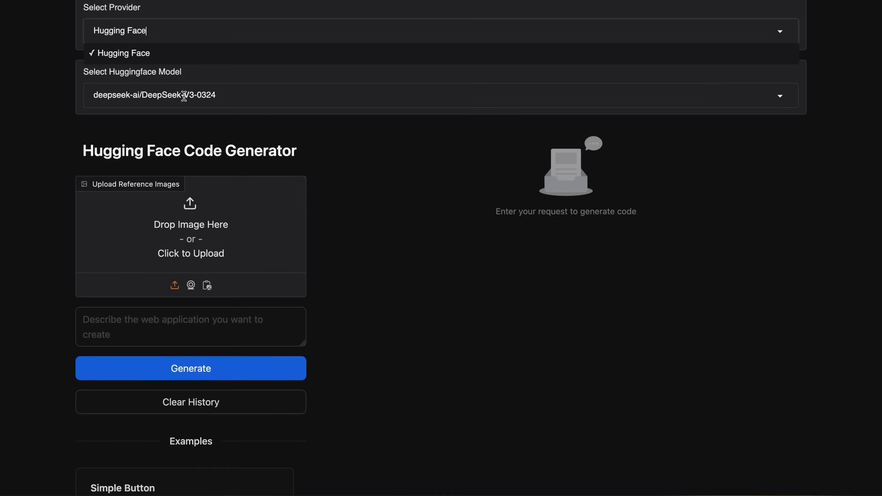
{"action": "left_click", "coordinate": [437, 94]}
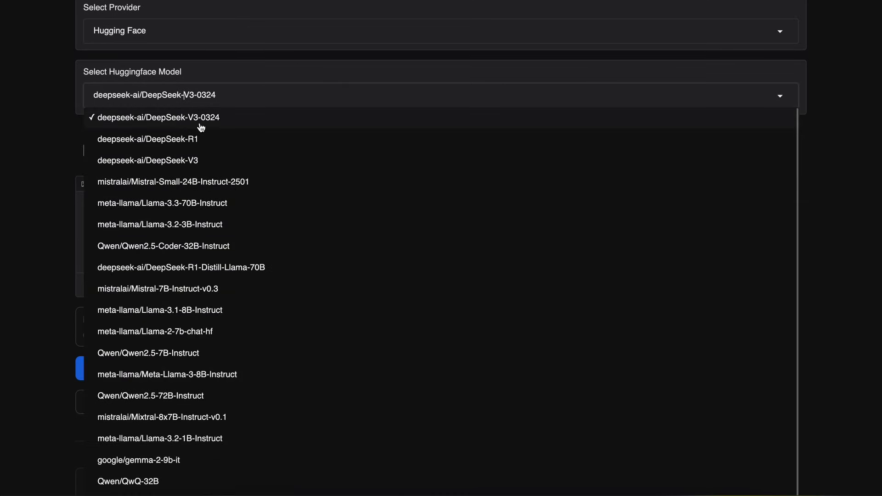
{"action": "mouse_move", "coordinate": [237, 126]}
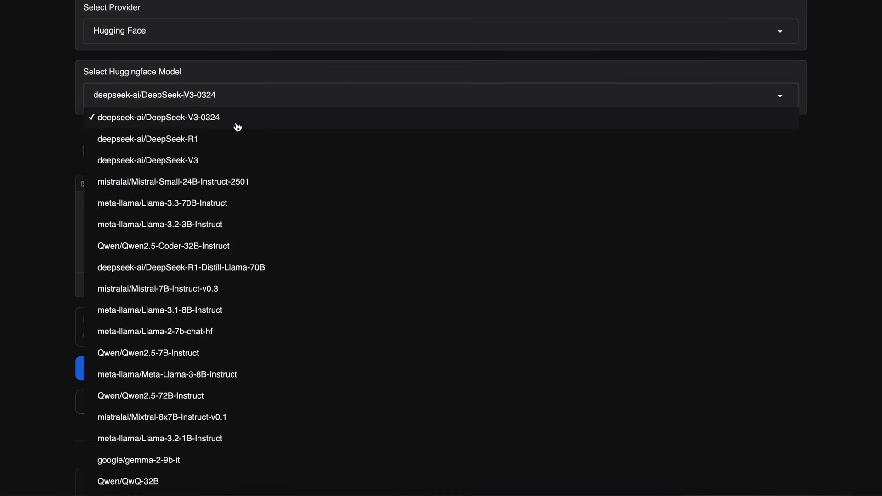
{"action": "mouse_move", "coordinate": [63, 170]}
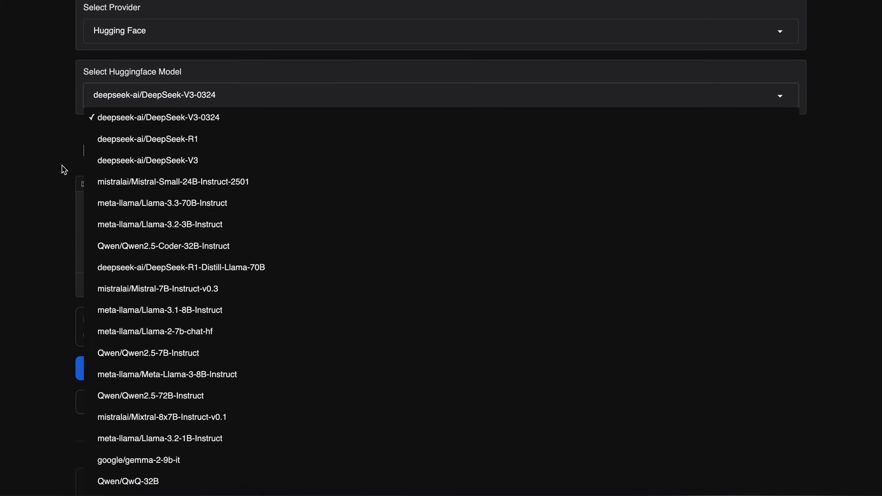
{"action": "mouse_move", "coordinate": [125, 153]}
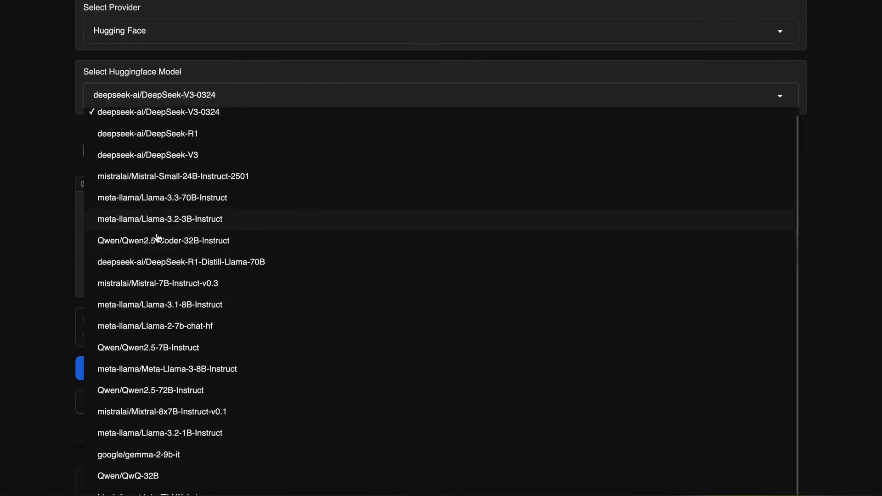
{"action": "scroll", "scroll_direction": "down", "scroll_amount": 3}
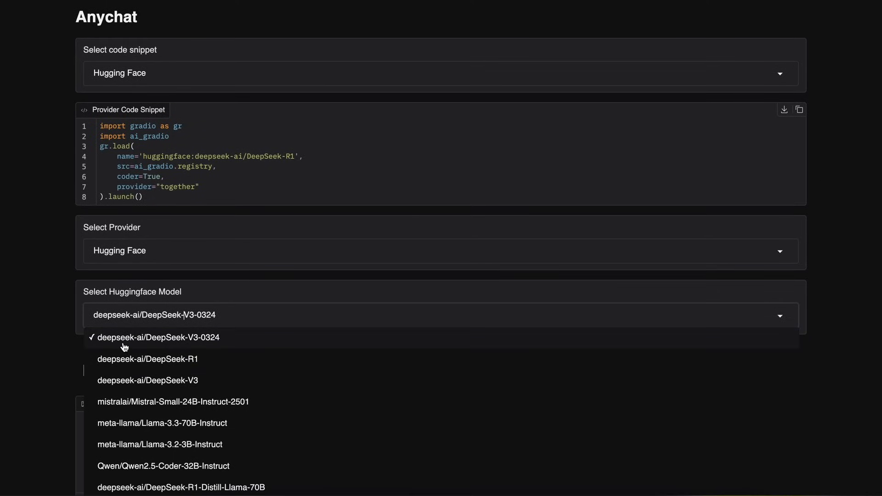
{"action": "mouse_move", "coordinate": [63, 286]}
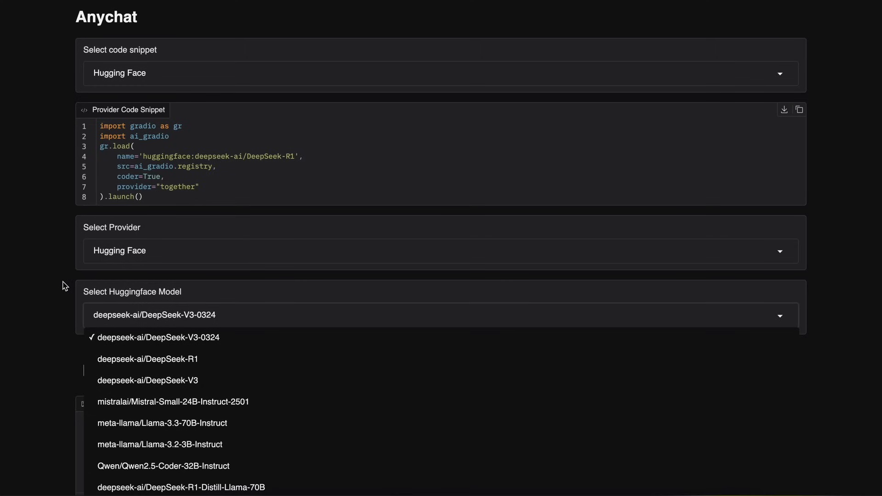
{"action": "mouse_move", "coordinate": [122, 344]}
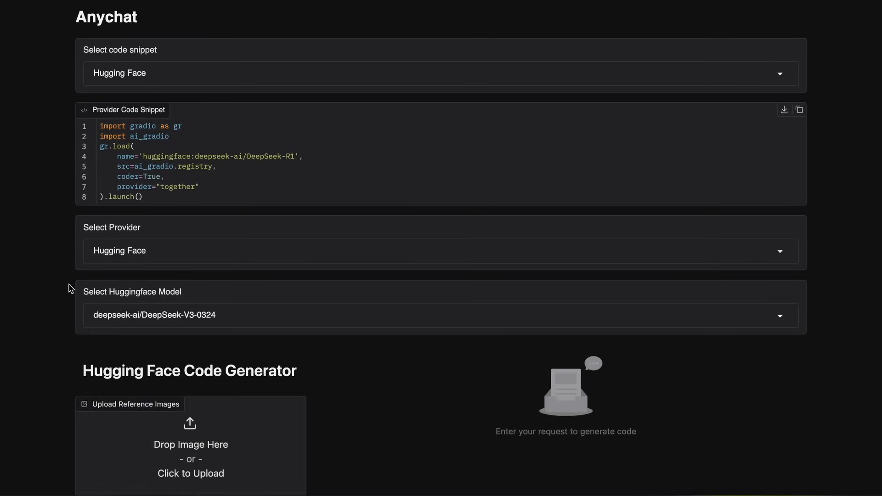
- Reveal the Code panel under Settings, which is still empty
{"action": "scroll", "scroll_direction": "down", "scroll_amount": 3}
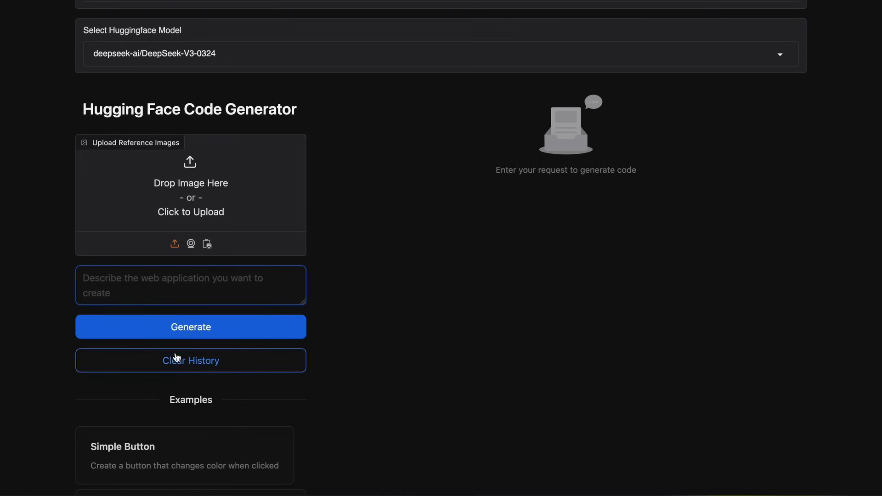
{"action": "scroll", "scroll_direction": "down", "scroll_amount": 3}
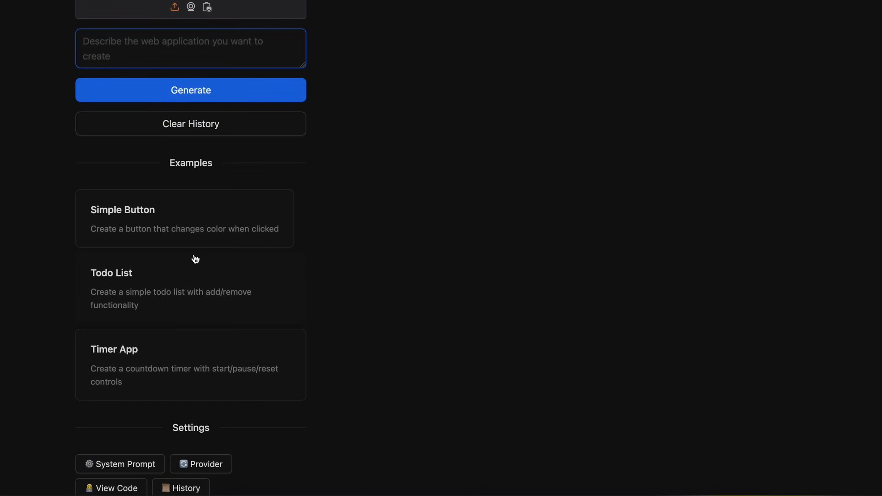
{"action": "scroll", "scroll_direction": "down", "scroll_amount": 3}
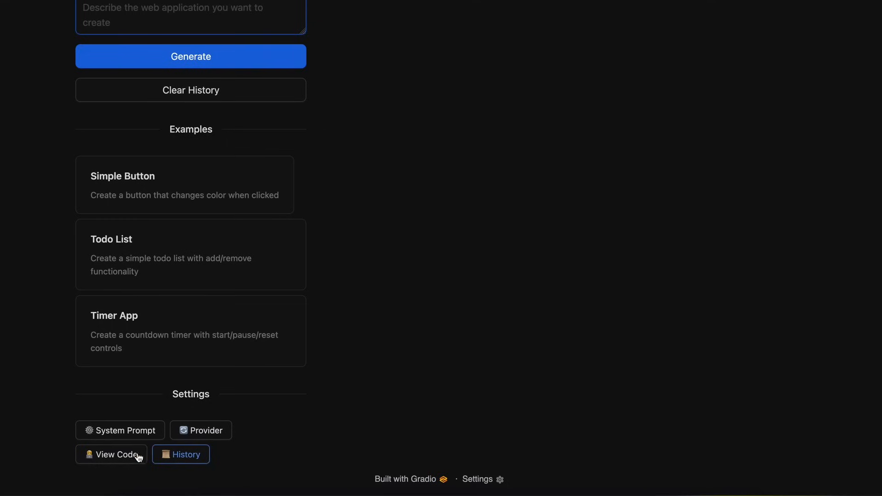
{"action": "left_click", "coordinate": [120, 430]}
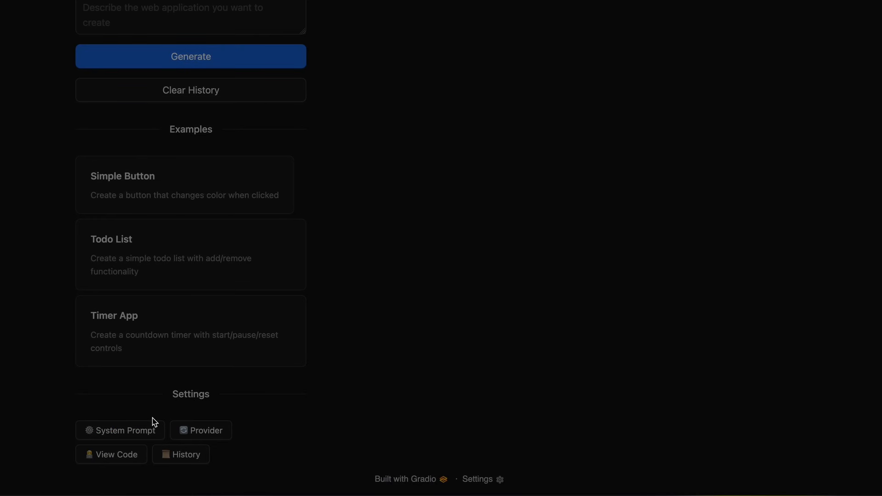
{"action": "left_click", "coordinate": [120, 430]}
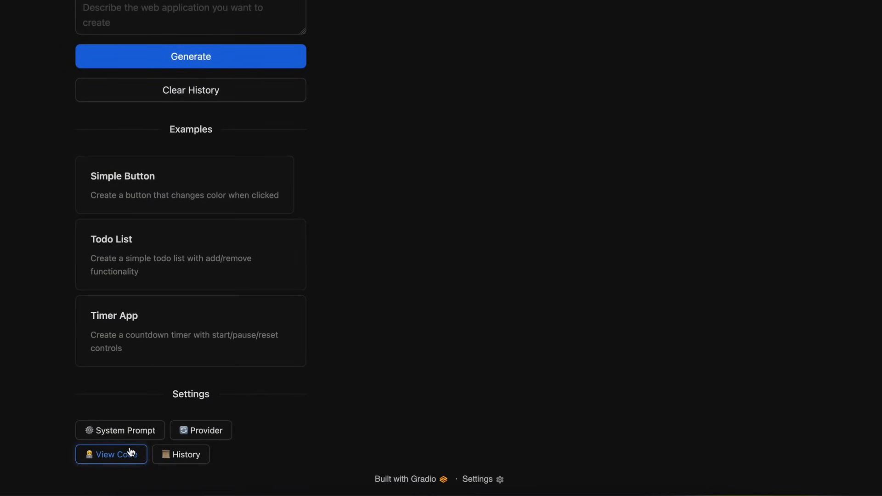
{"action": "left_click", "coordinate": [111, 454]}
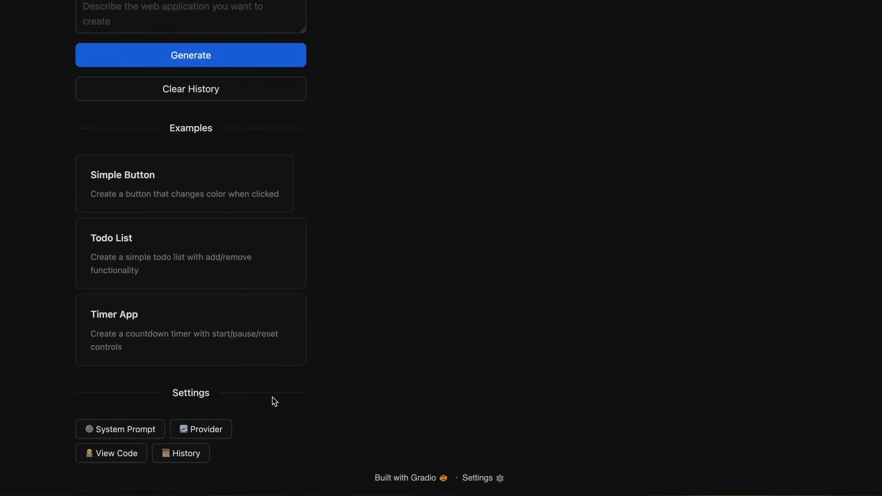
{"action": "left_click", "coordinate": [111, 454]}
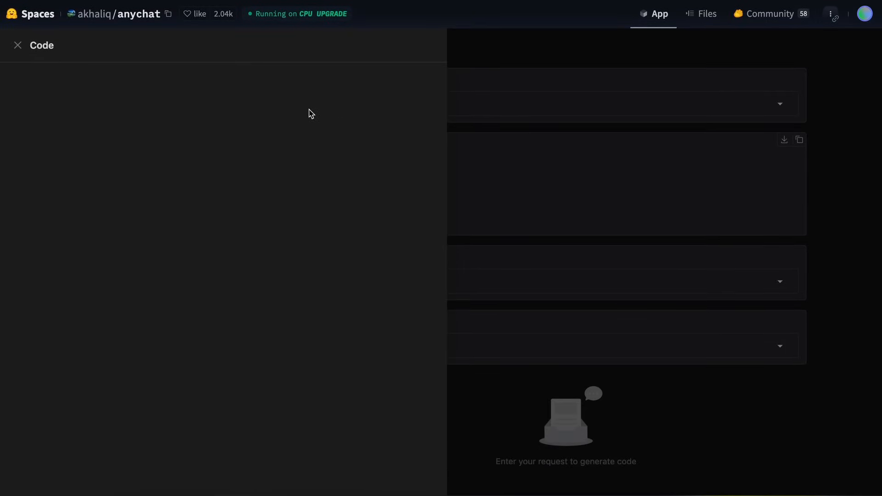
{"action": "mouse_move", "coordinate": [161, 336]}
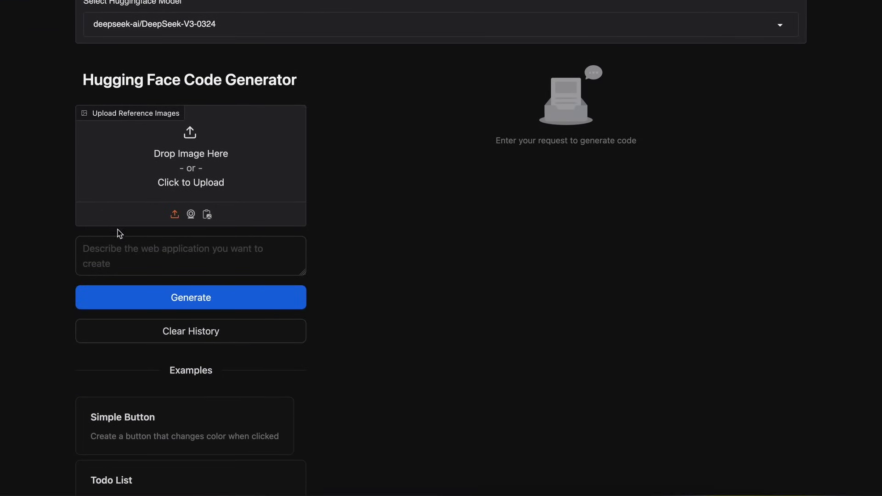
- Request 'Make me a playable synth keyboard' and start generation
{"action": "left_click", "coordinate": [190, 256]}
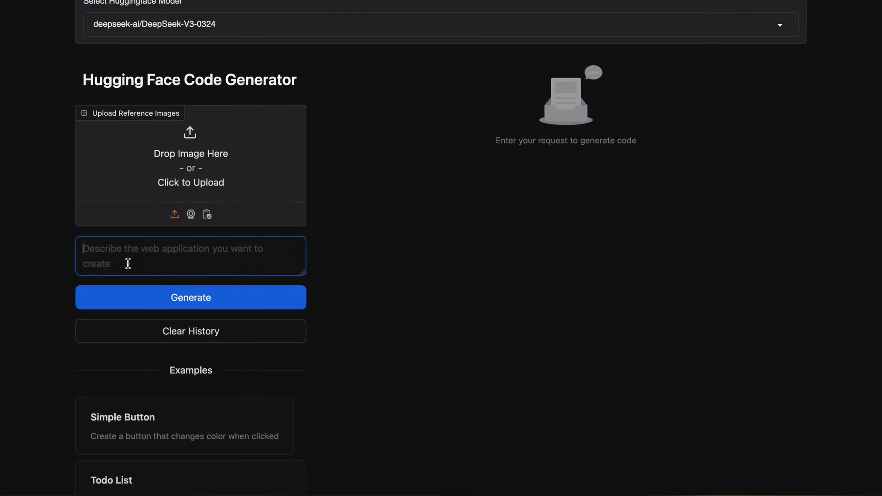
{"action": "type", "text": "Make me a p"}
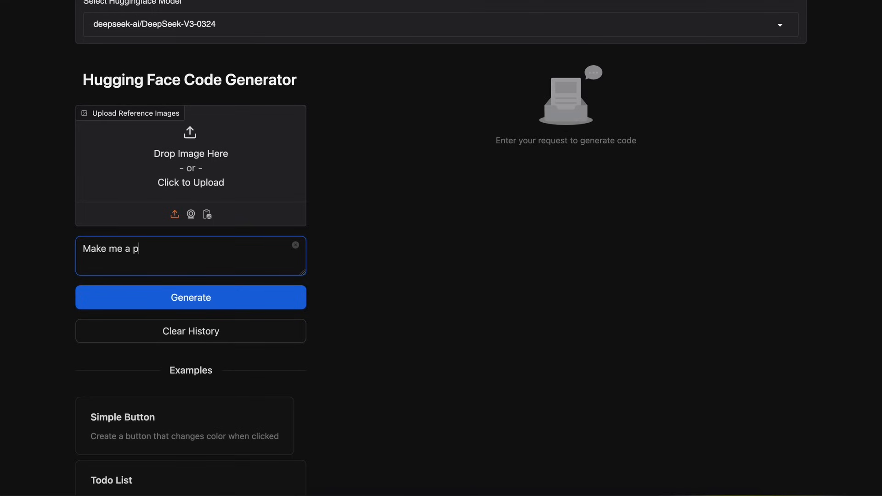
{"action": "type", "text": "layable synth"}
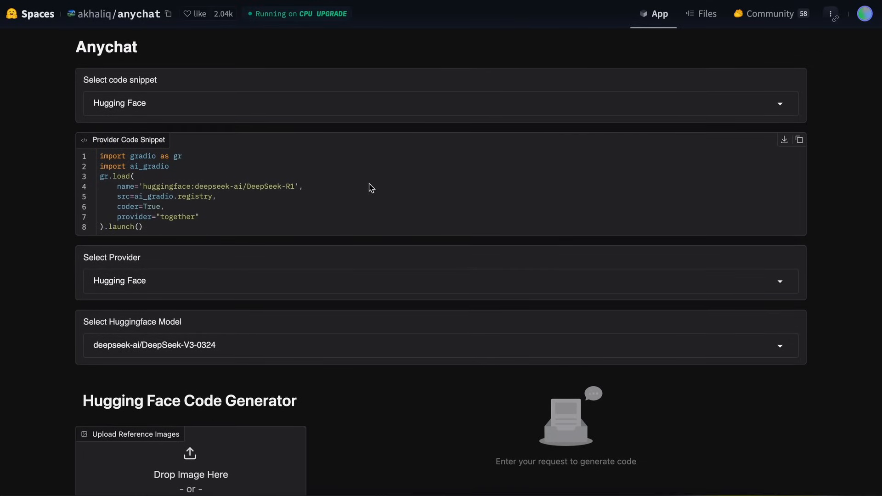
{"action": "scroll", "scroll_direction": "down", "scroll_amount": 3}
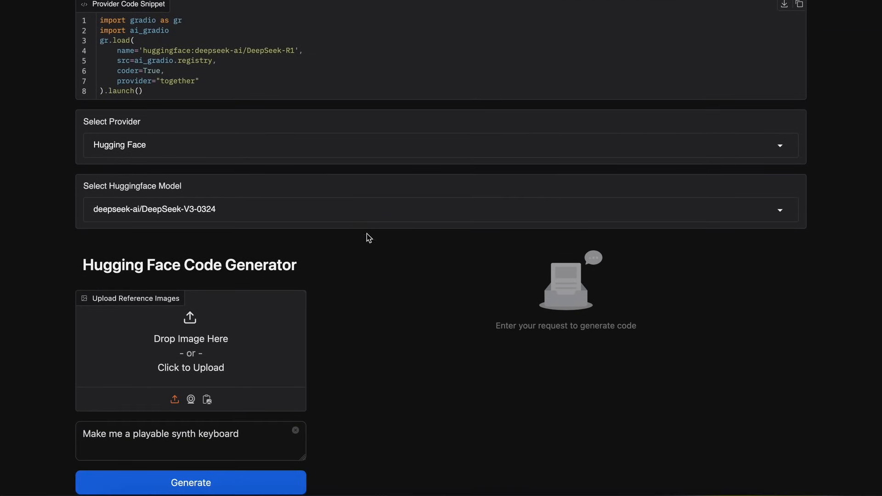
{"action": "left_click", "coordinate": [191, 483]}
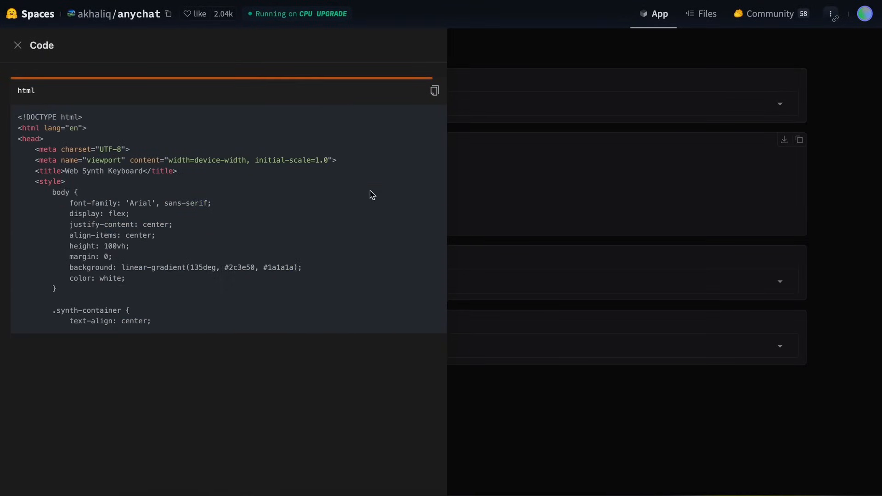
- Preview the rendered Web Synth Keyboard, then scroll through its generated HTML
{"action": "left_click", "coordinate": [112, 454]}
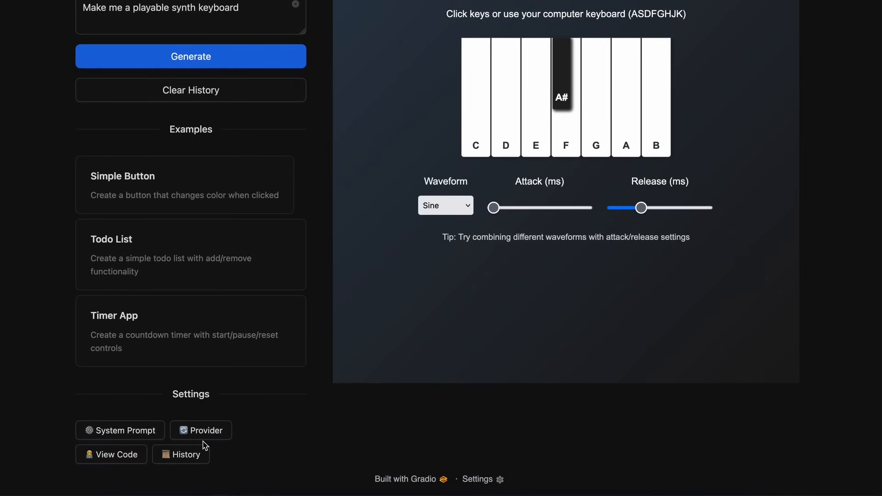
{"action": "left_click", "coordinate": [111, 454]}
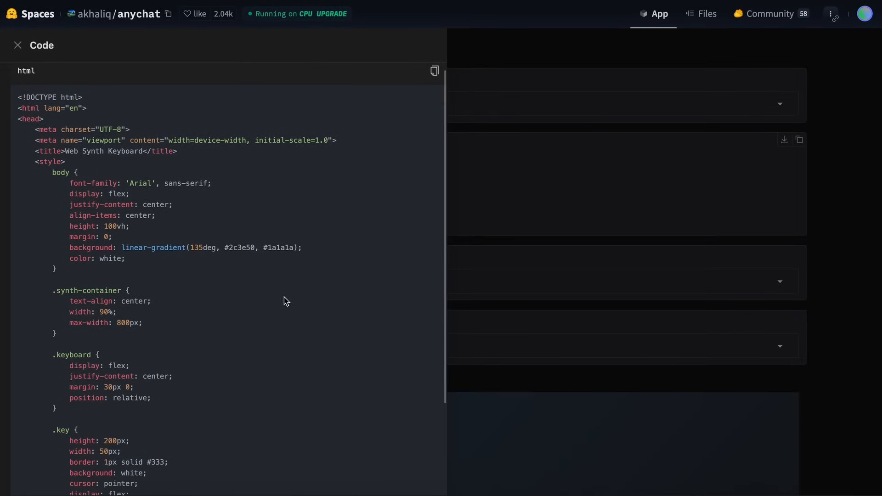
{"action": "scroll", "scroll_direction": "down", "scroll_amount": 3}
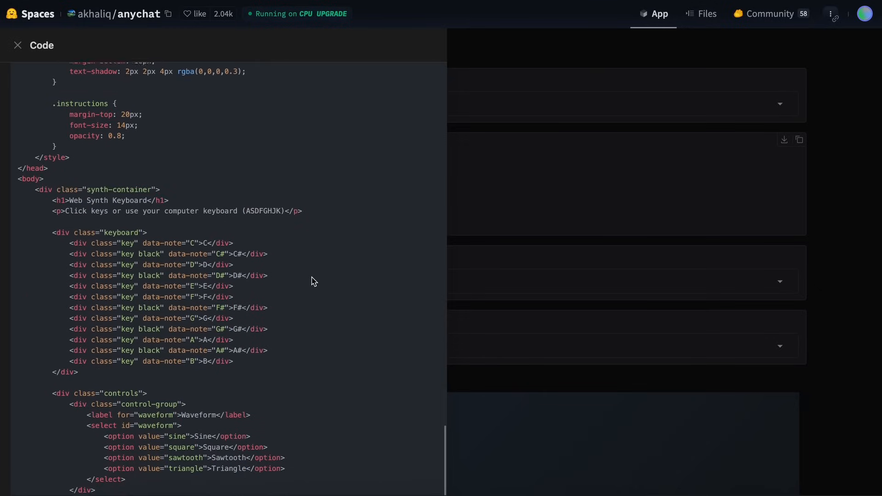
{"action": "scroll", "scroll_direction": "down", "scroll_amount": 3}
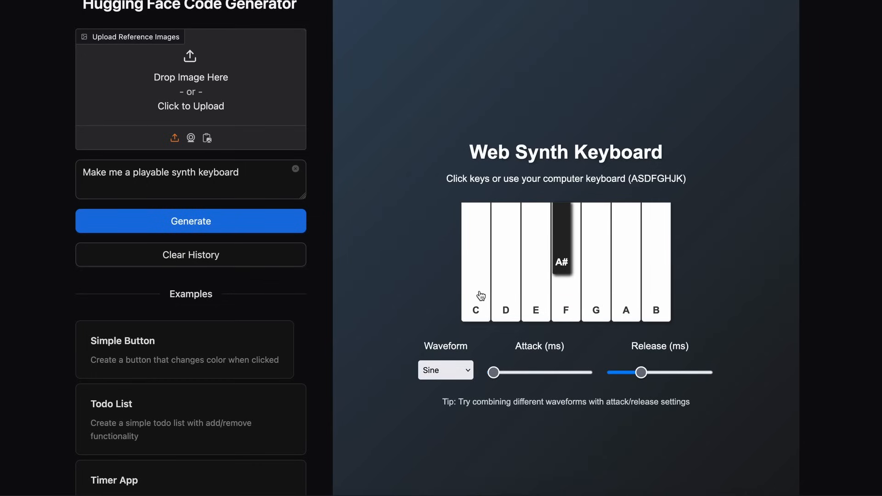
{"action": "mouse_move", "coordinate": [589, 307]}
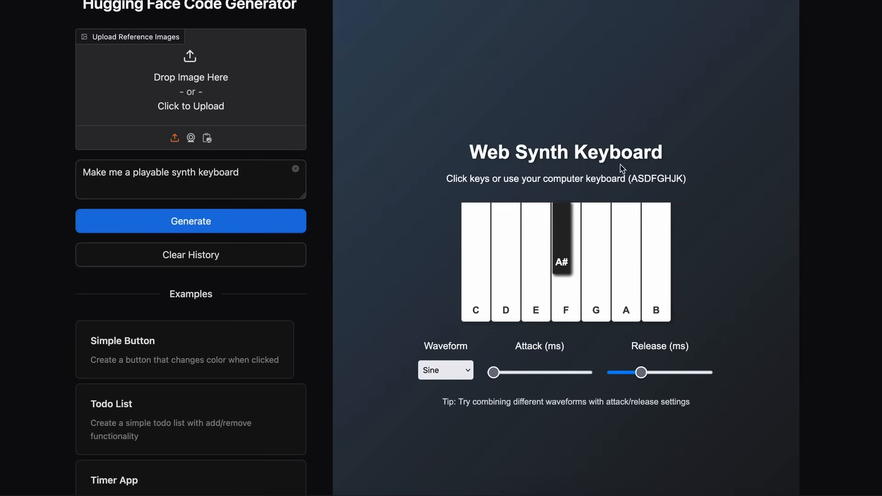
{"action": "mouse_move", "coordinate": [644, 190]}
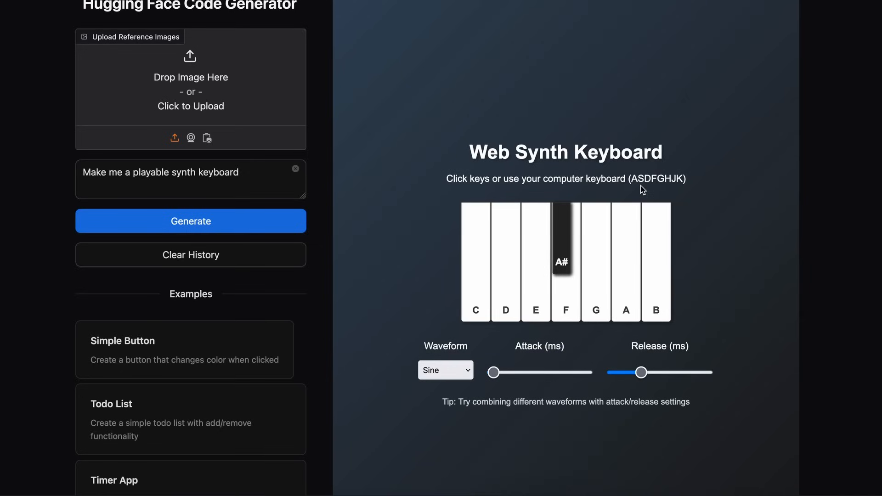
{"action": "mouse_move", "coordinate": [667, 174]}
{"action": "type", "text": "Make th"}
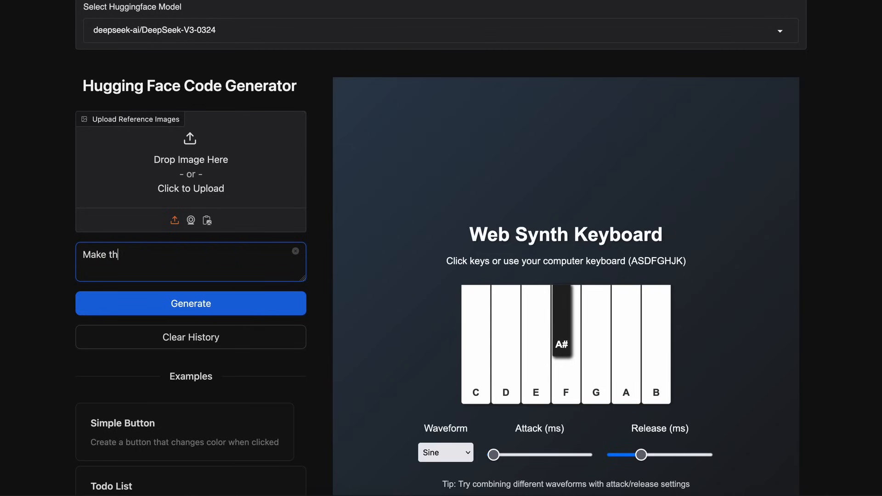
- Request 'add a heading to it saying "king"', then play the C note
{"action": "left_click", "coordinate": [295, 251]}
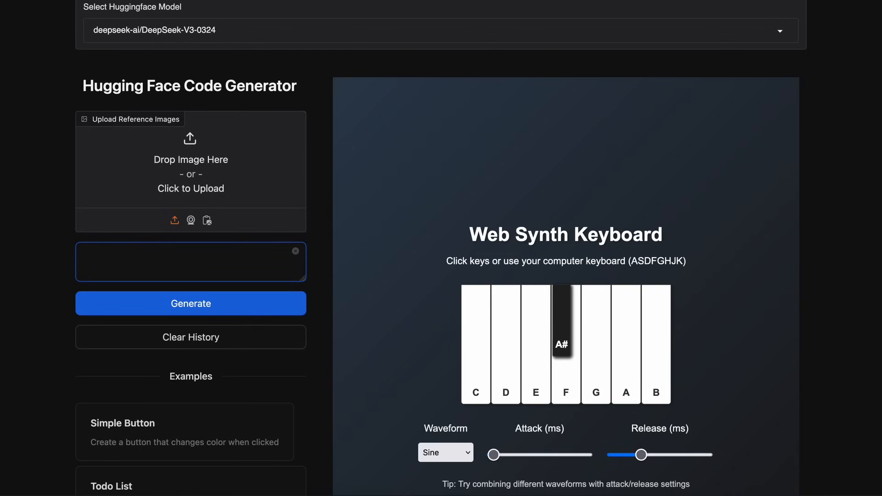
{"action": "type", "text": "add a heading to it"}
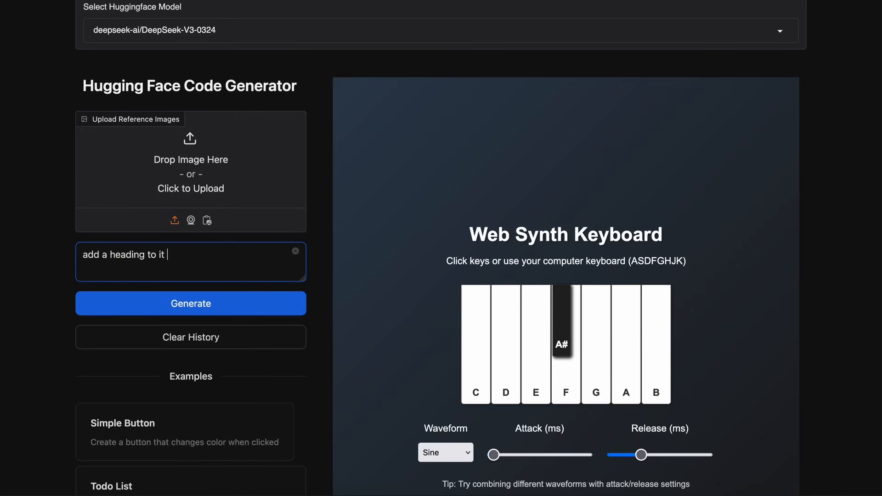
{"action": "type", "text": "saying \"king"}
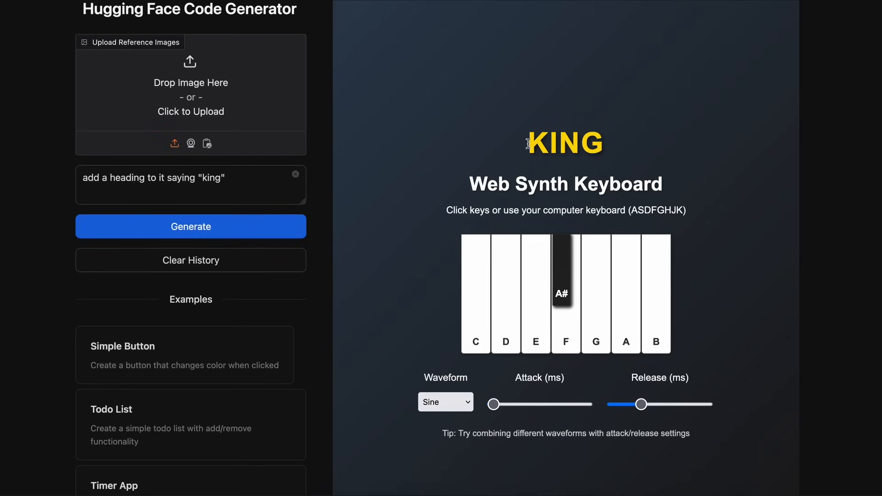
{"action": "mouse_move", "coordinate": [558, 156]}
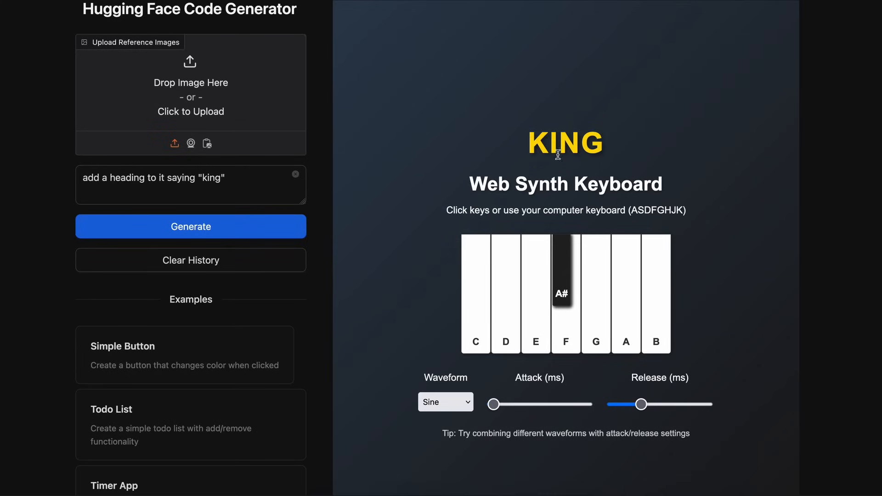
{"action": "mouse_move", "coordinate": [476, 314]}
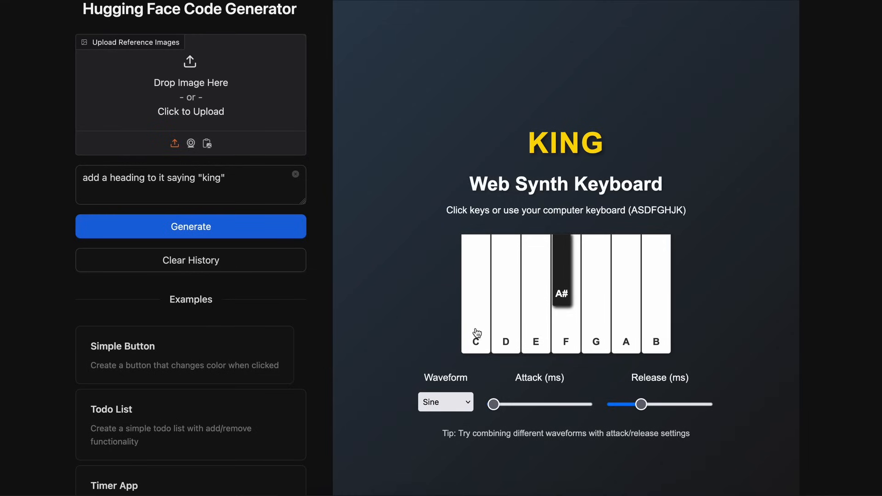
{"action": "left_click", "coordinate": [475, 310]}
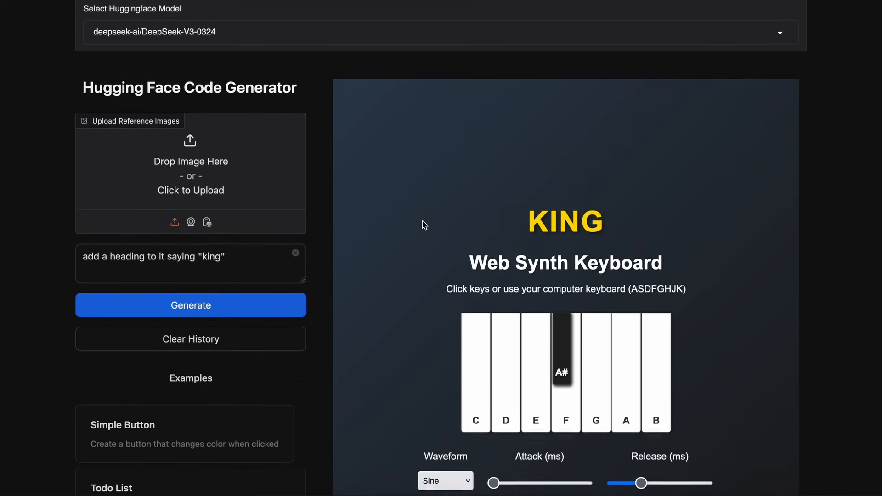
- Scroll down to Settings to reach the History button
{"action": "scroll", "scroll_direction": "down", "scroll_amount": 3}
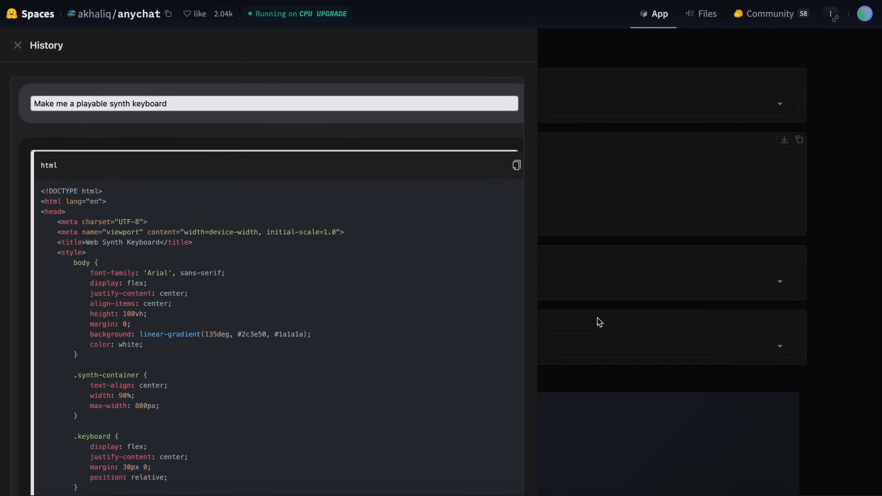
- Switch the model to DeepSeek-R1 and request 'make me a playable synth keyboard'
{"action": "left_click", "coordinate": [17, 45]}
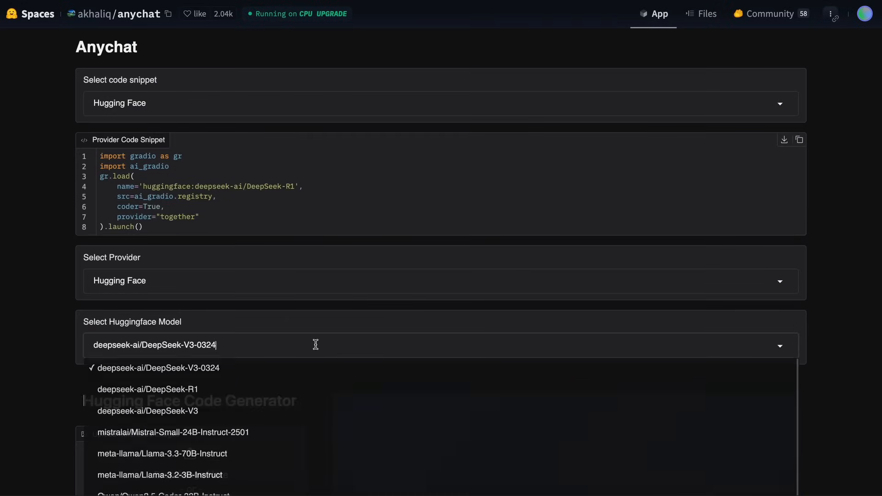
{"action": "left_click", "coordinate": [148, 388]}
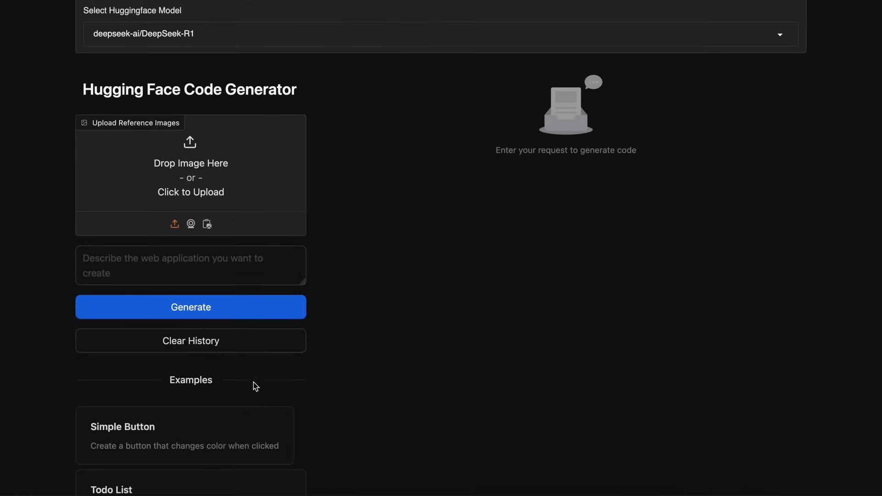
{"action": "left_click", "coordinate": [190, 266]}
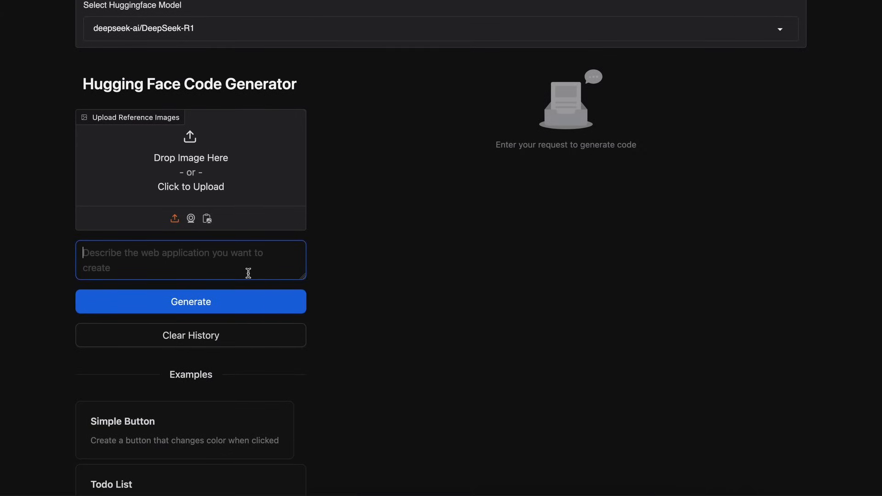
{"action": "type", "text": "make"}
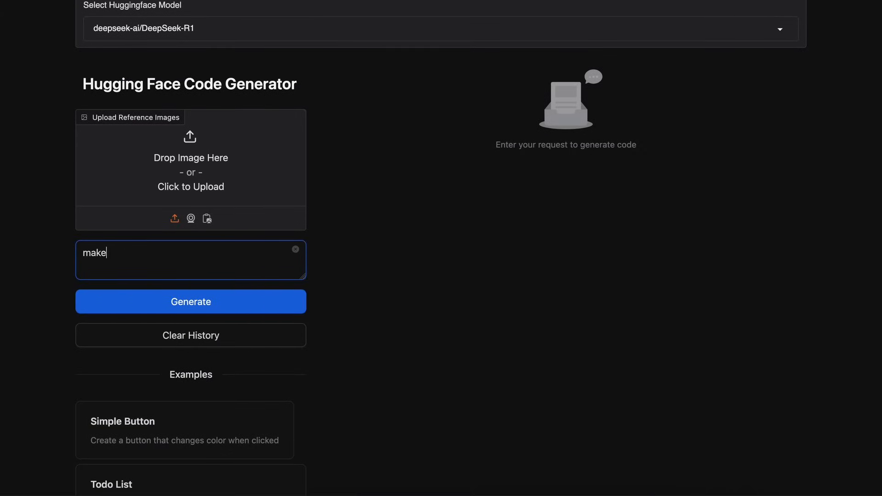
{"action": "type", "text": "me"}
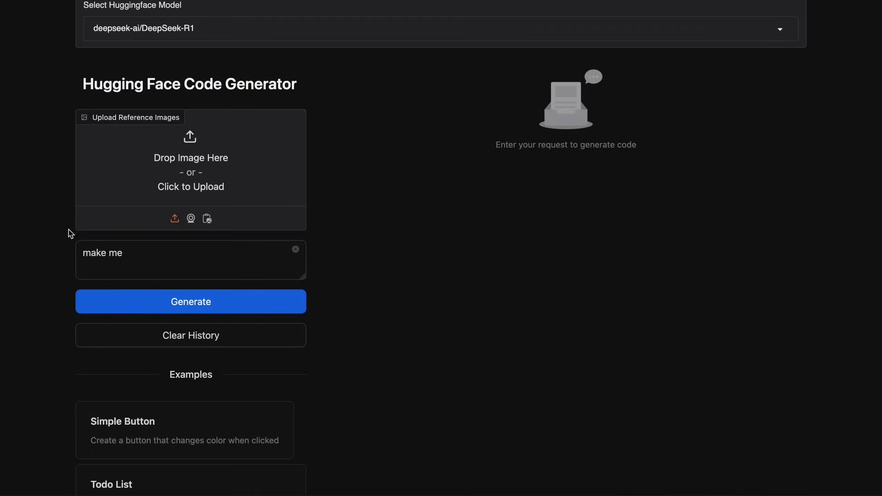
{"action": "scroll", "scroll_direction": "down", "scroll_amount": 3}
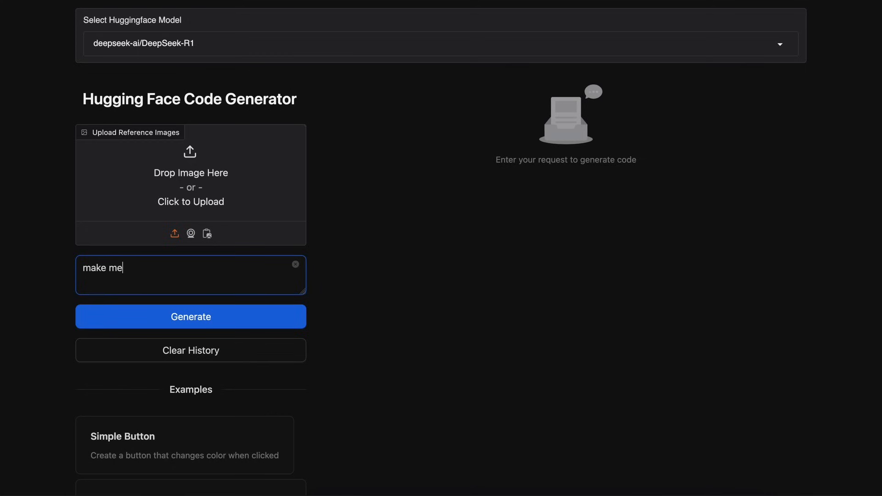
{"action": "type", "text": "a playable s"}
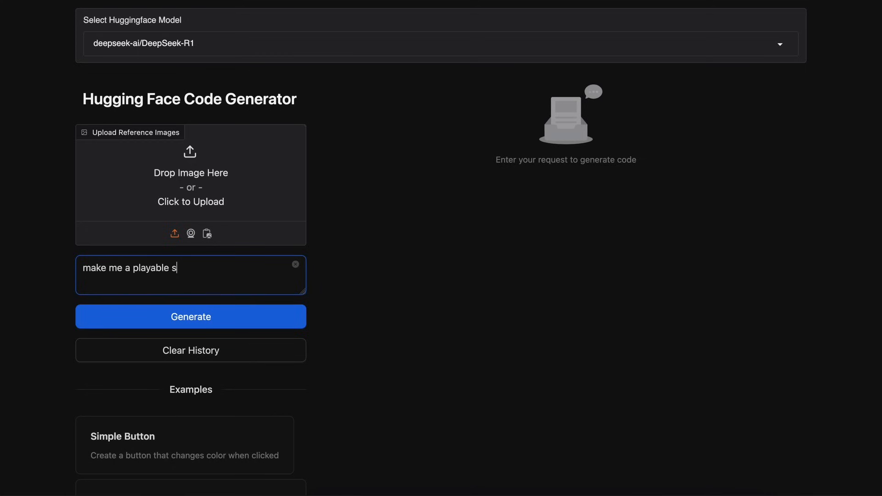
{"action": "type", "text": "ynth keyboar"}
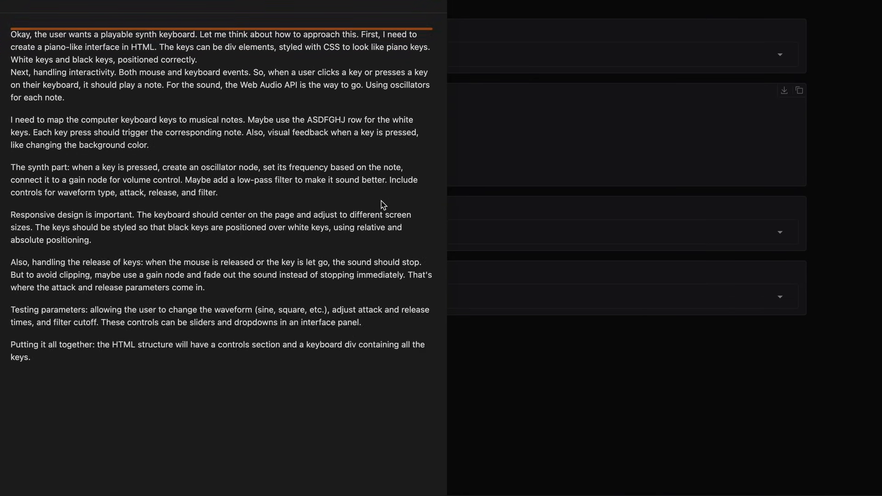
- Scroll through DeepSeek-R1's reasoning and output, then close the code view
{"action": "scroll", "scroll_direction": "down", "scroll_amount": 3}
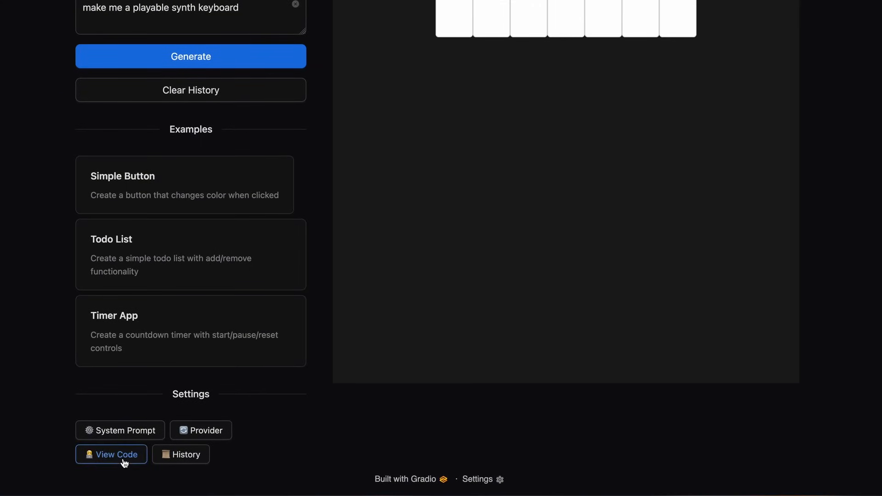
{"action": "scroll", "scroll_direction": "down", "scroll_amount": 3}
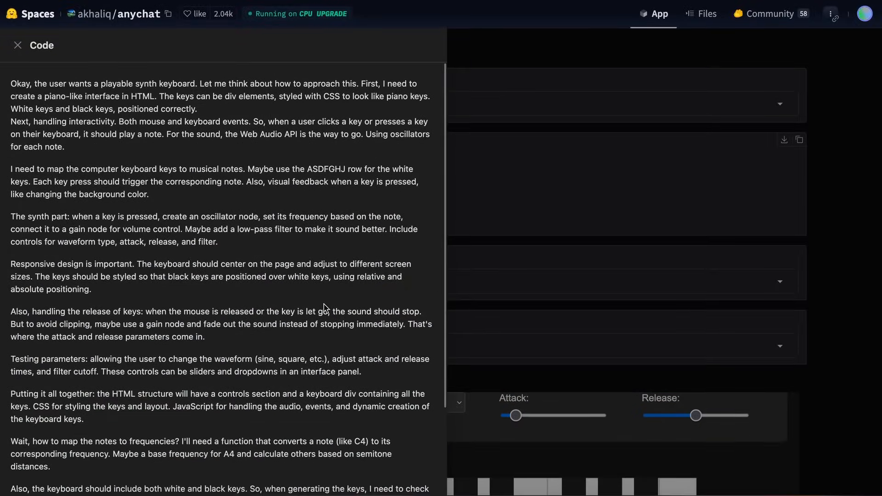
{"action": "left_click", "coordinate": [17, 45]}
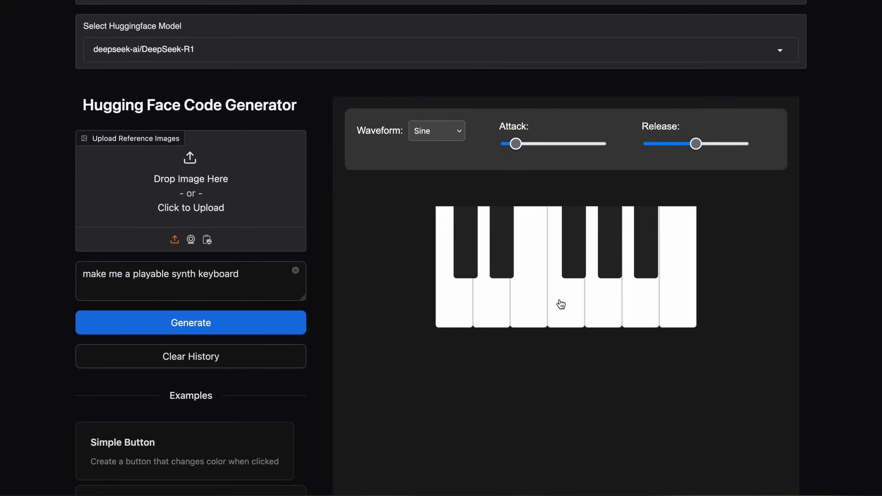
{"action": "mouse_move", "coordinate": [455, 308]}
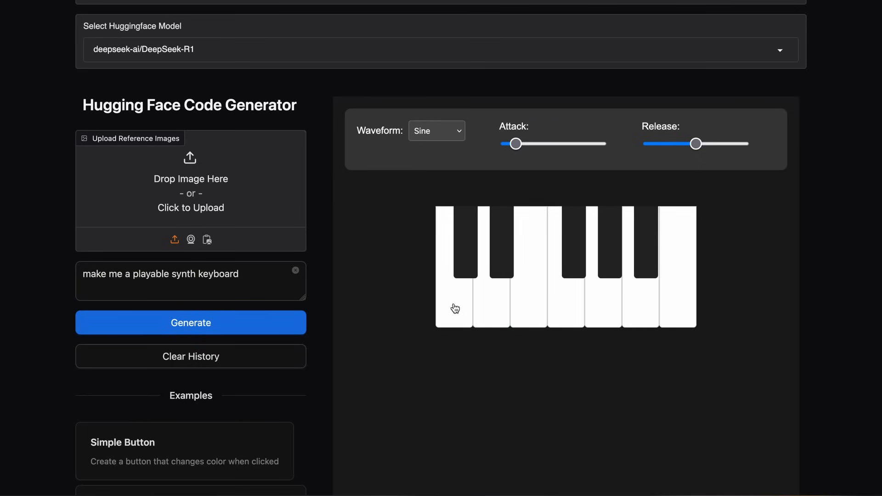
{"action": "mouse_move", "coordinate": [616, 314]}
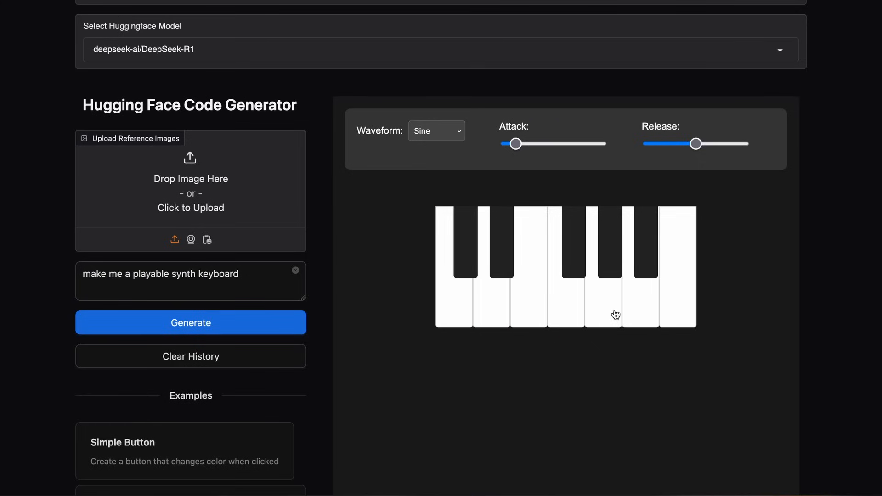
{"action": "mouse_move", "coordinate": [646, 359]}
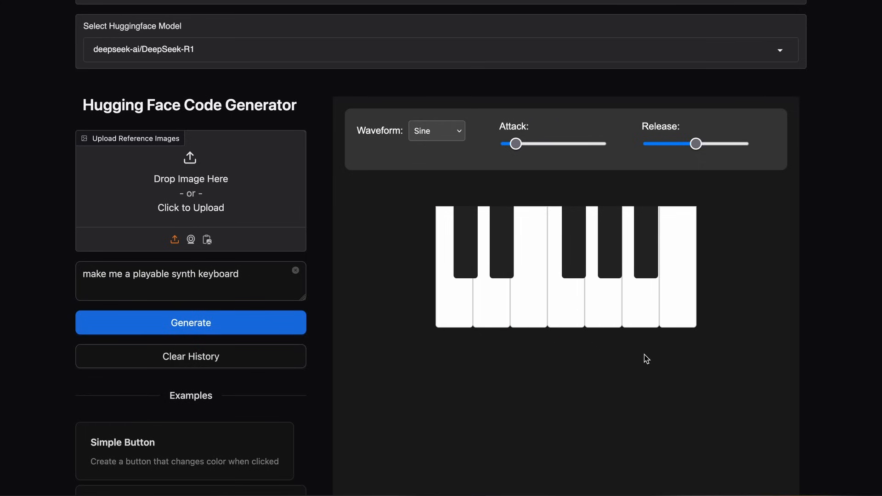
- Submit 'When I press the buttons they should become blue.' and scroll the result
{"action": "left_click", "coordinate": [191, 281]}
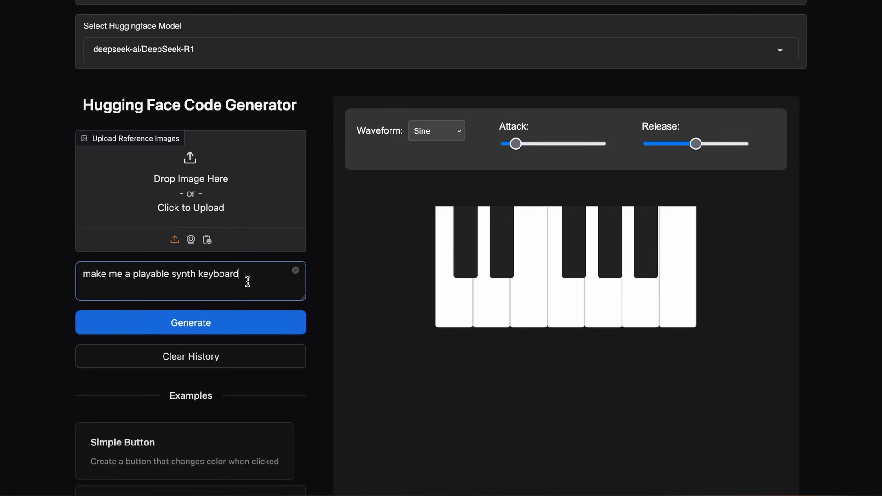
{"action": "type", "text": "When I press the buttons they should become blue."}
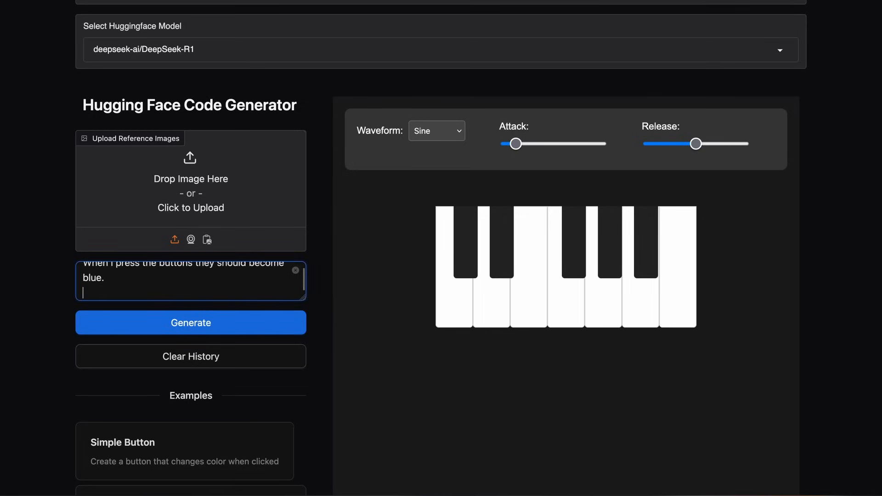
{"action": "left_click", "coordinate": [190, 322]}
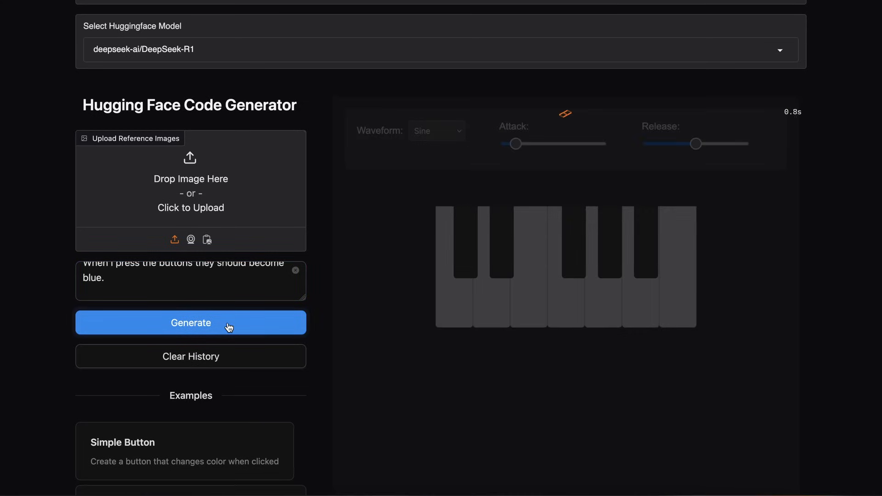
{"action": "left_click", "coordinate": [190, 322]}
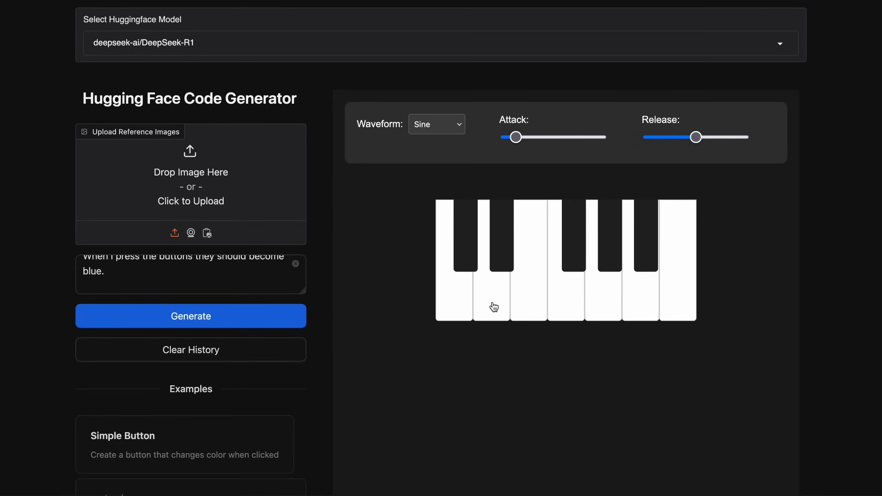
{"action": "mouse_move", "coordinate": [460, 301]}
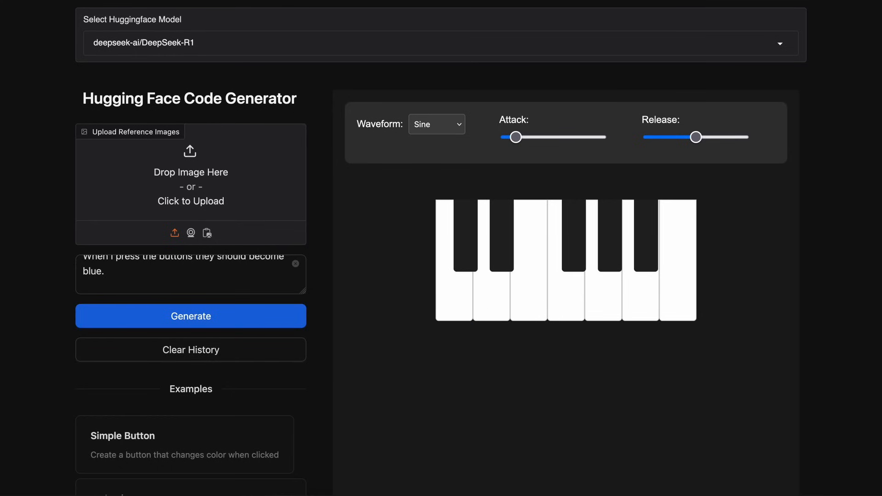
{"action": "scroll", "scroll_direction": "down", "scroll_amount": 3}
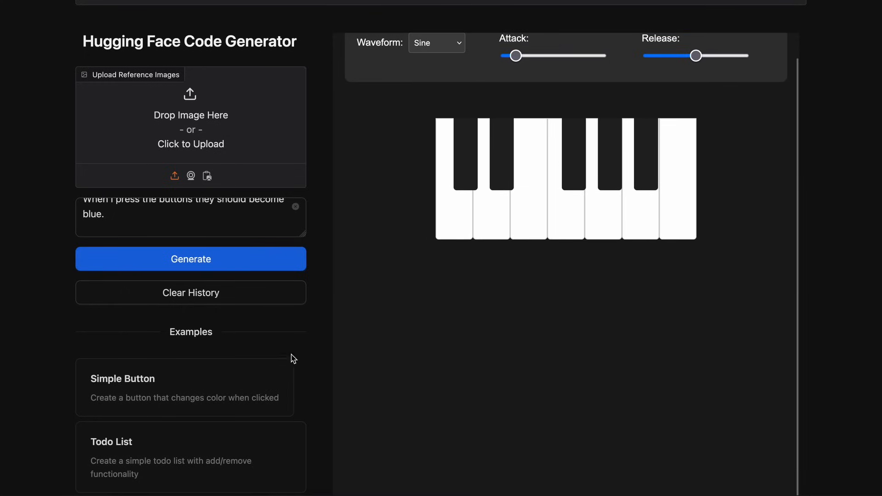
{"action": "scroll", "scroll_direction": "down", "scroll_amount": 3}
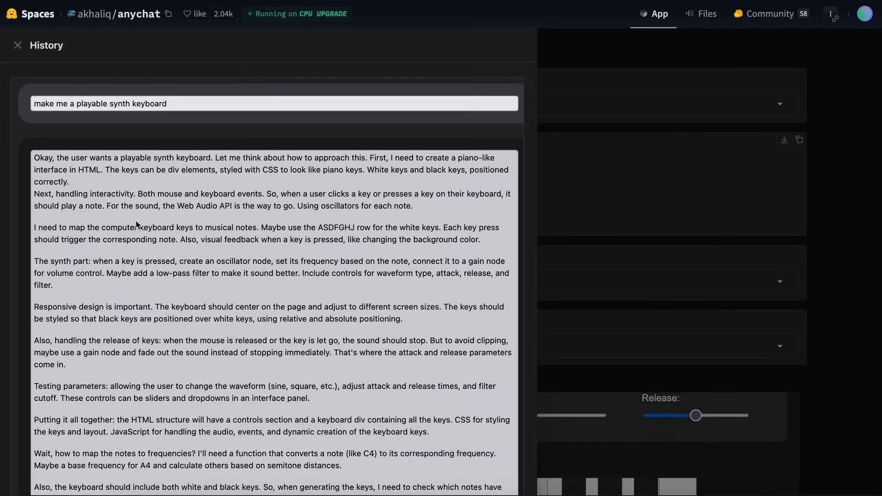
- Scroll the History panel's code, then close the History panel
{"action": "scroll", "scroll_direction": "down", "scroll_amount": 3}
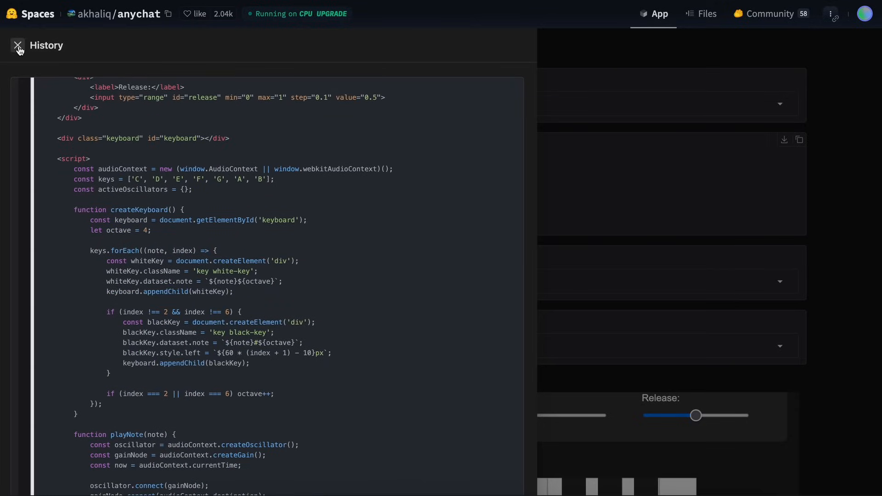
{"action": "left_click", "coordinate": [17, 46]}
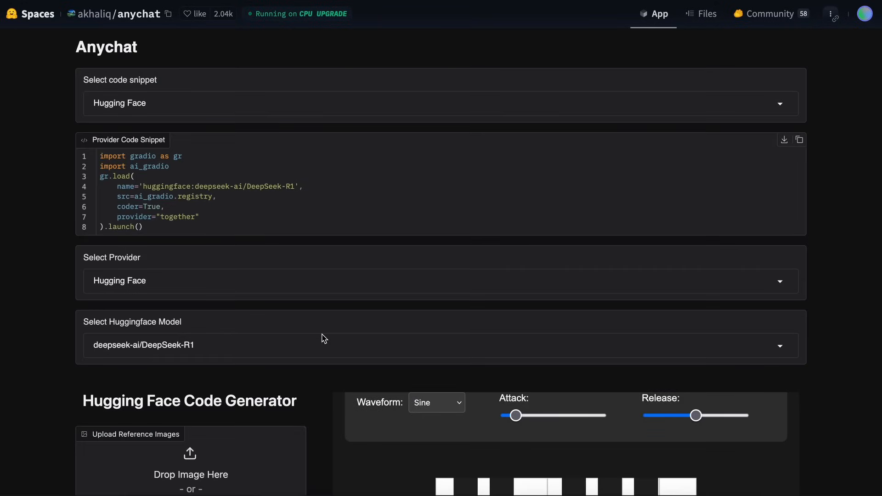
{"action": "mouse_move", "coordinate": [312, 339]}
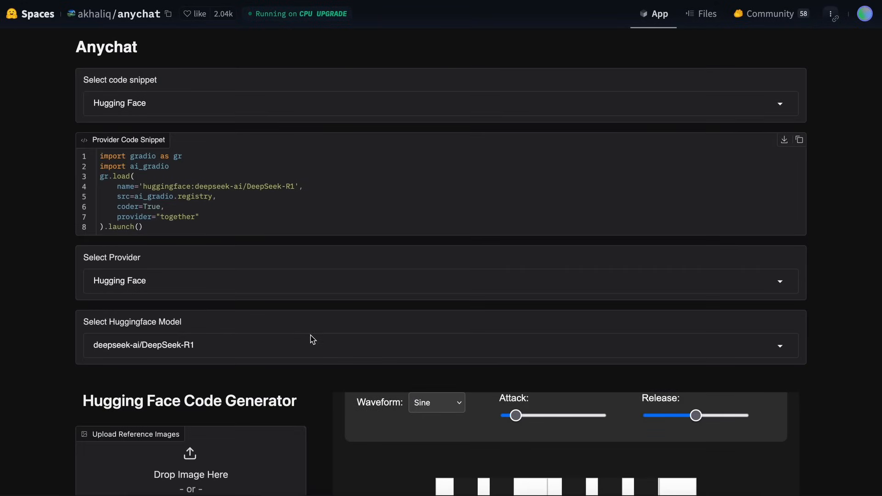
{"action": "left_click", "coordinate": [433, 345]}
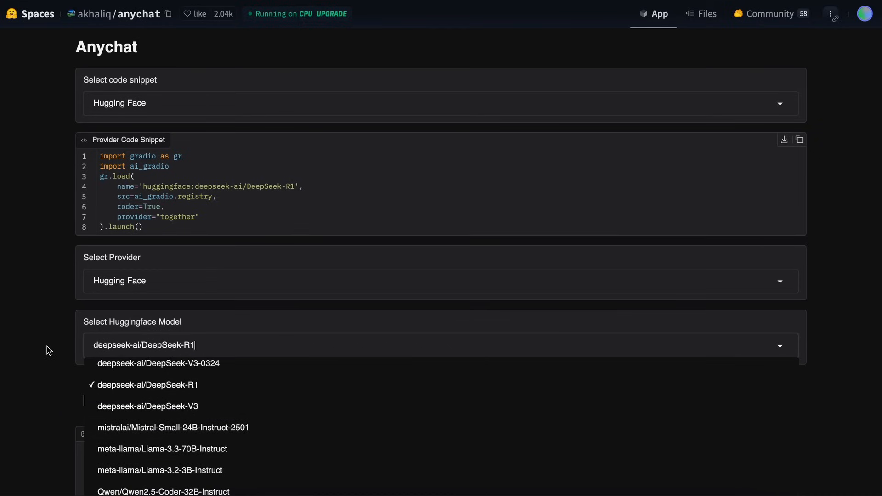
{"action": "left_click", "coordinate": [147, 385]}
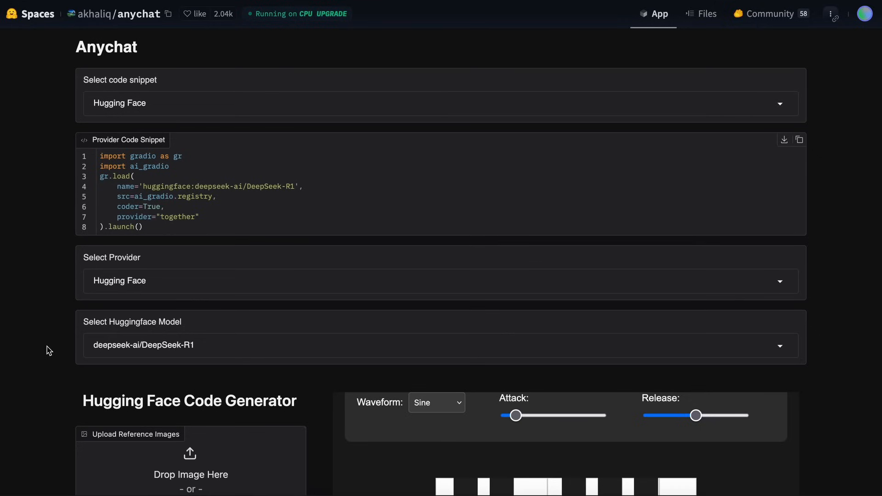
{"action": "scroll", "scroll_direction": "down", "scroll_amount": 3}
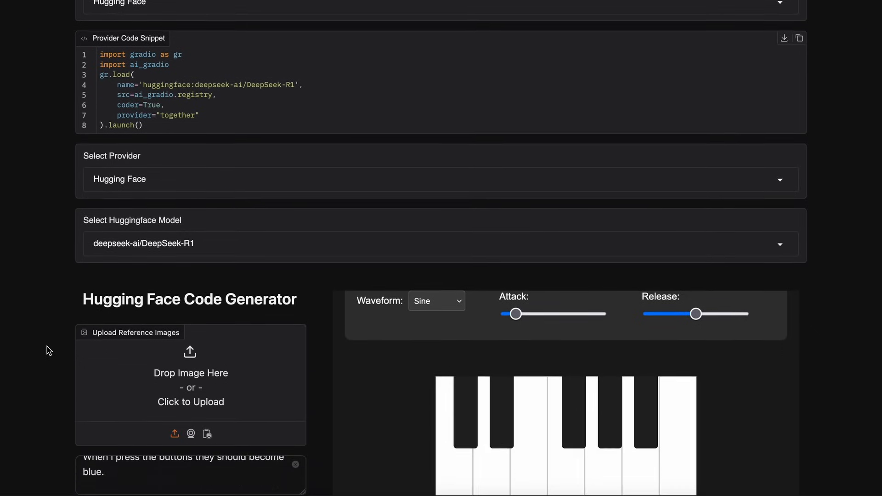
{"action": "scroll", "scroll_direction": "down", "scroll_amount": 3}
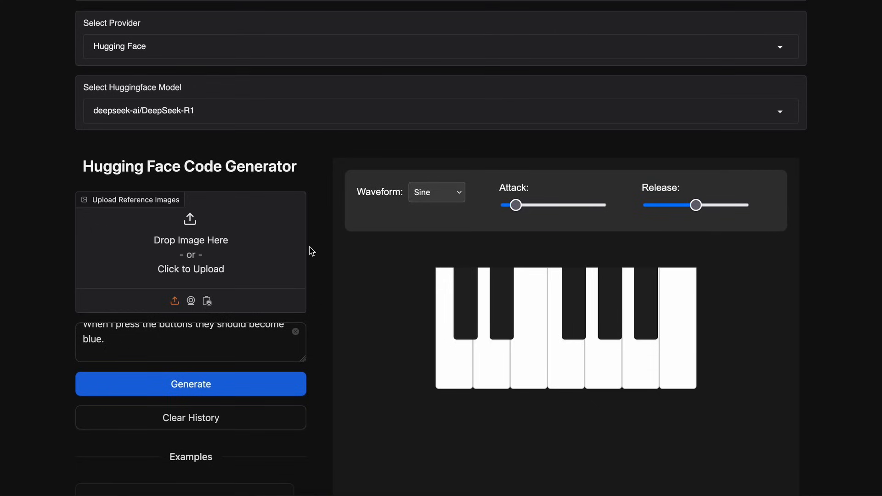
{"action": "scroll", "scroll_direction": "down", "scroll_amount": 3}
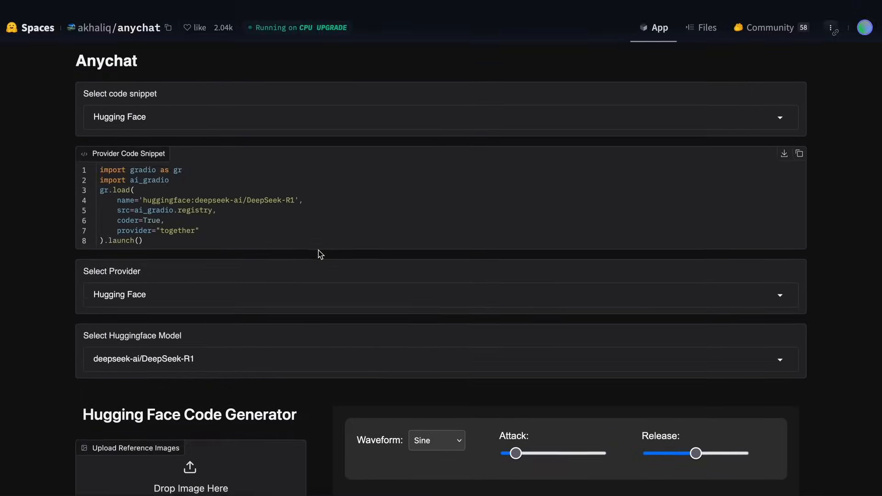
{"action": "scroll", "scroll_direction": "down", "scroll_amount": 3}
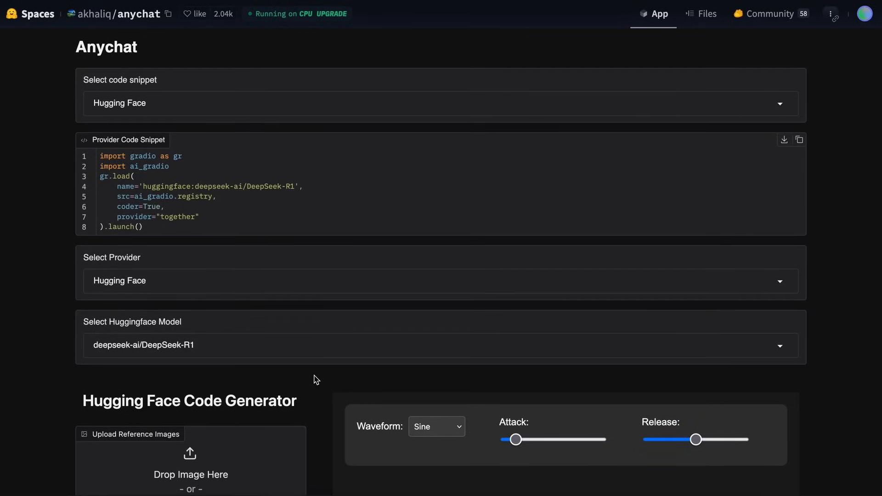
{"action": "scroll", "scroll_direction": "down", "scroll_amount": 3}
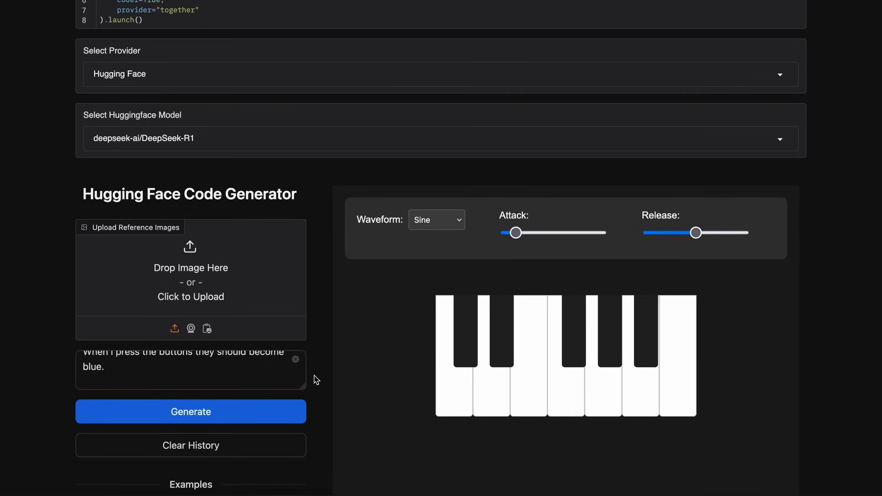
{"action": "mouse_move", "coordinate": [360, 310]}
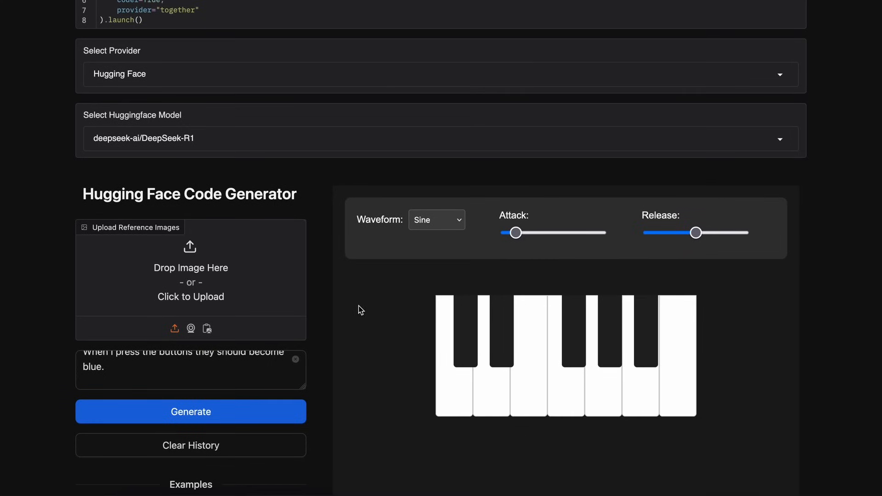
{"action": "mouse_move", "coordinate": [291, 149]}
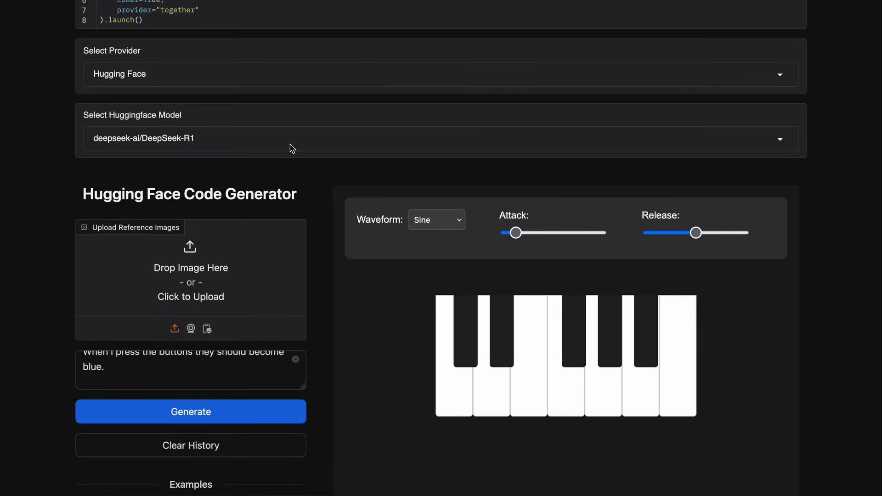
- Show the Hugging Face model list with DeepSeek-R1 checked
{"action": "left_click", "coordinate": [439, 138]}
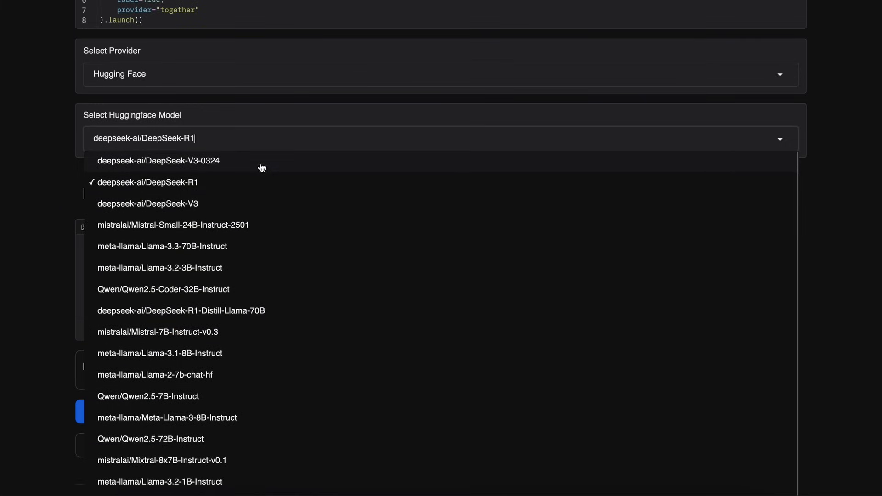
{"action": "mouse_move", "coordinate": [199, 167]}
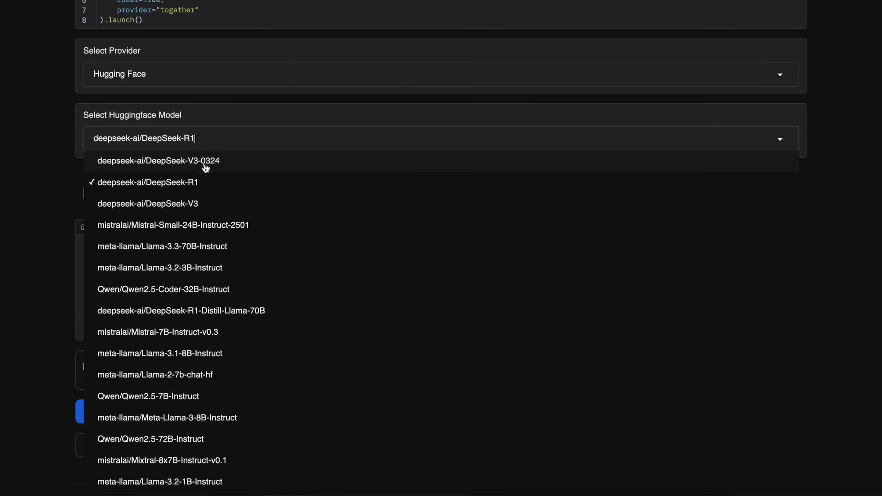
{"action": "mouse_move", "coordinate": [206, 172]}
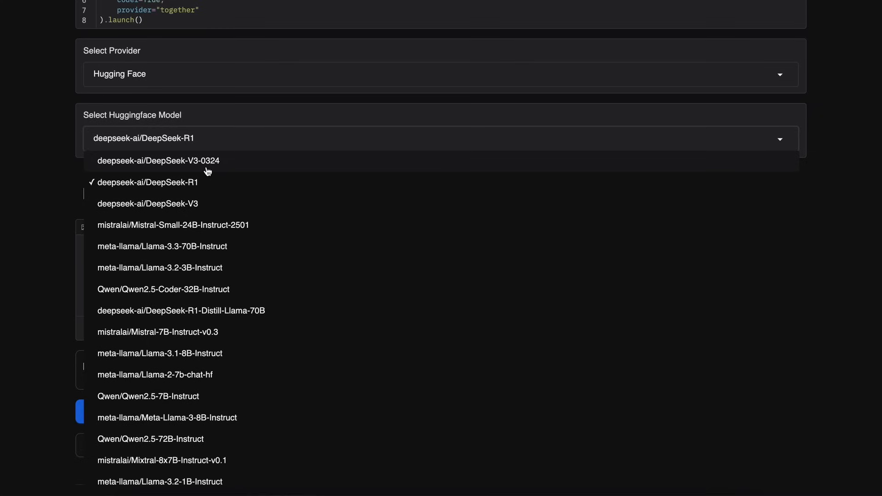
{"action": "mouse_move", "coordinate": [198, 168]}
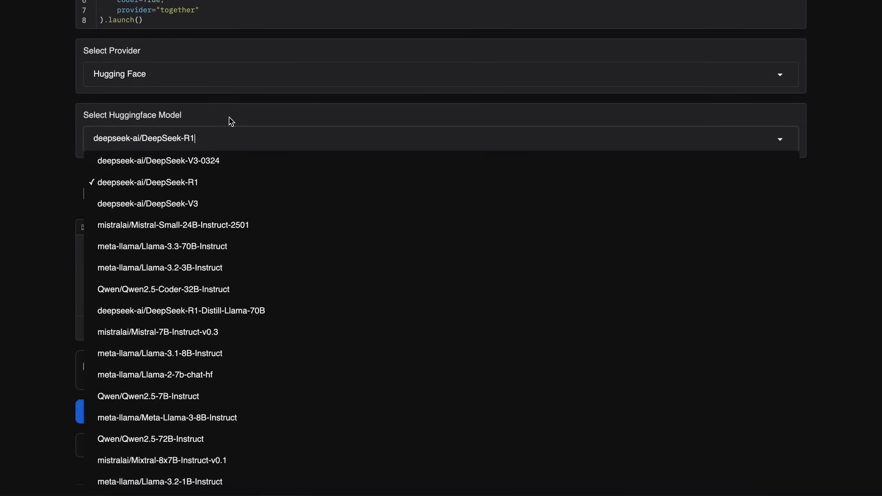
{"action": "mouse_move", "coordinate": [239, 282]}
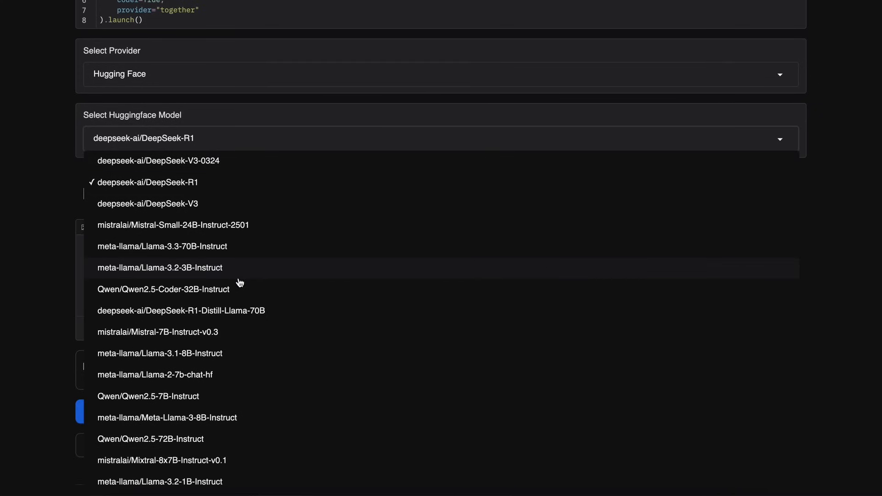
{"action": "mouse_move", "coordinate": [220, 192]}
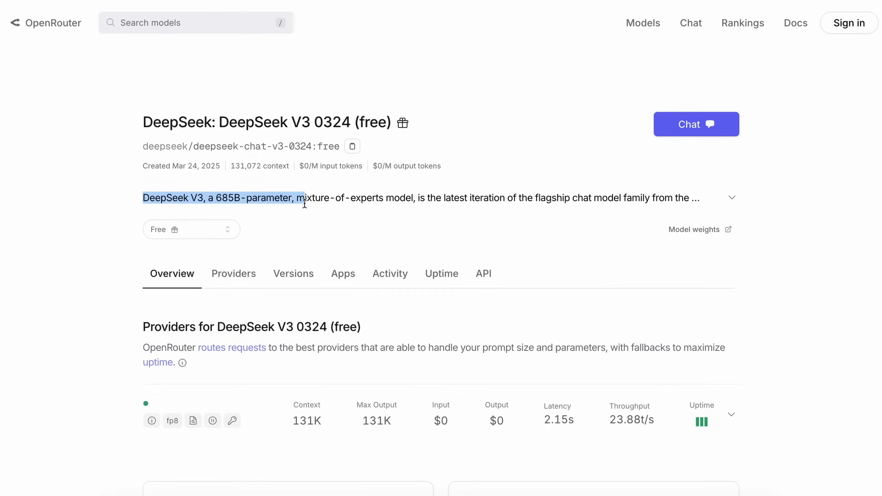
- Show the Uptime stats chart (~99.42%) on the DeepSeek V3 0324 (free) model page
{"action": "left_click", "coordinate": [378, 116]}
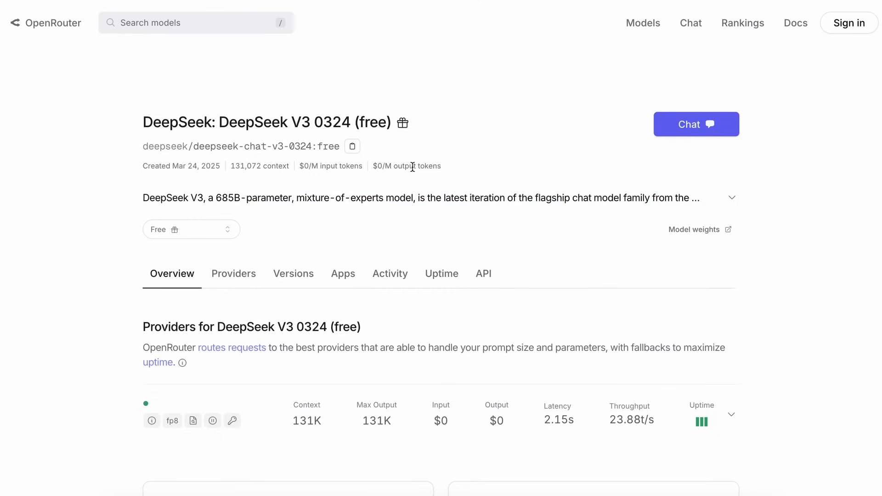
{"action": "scroll", "scroll_direction": "down", "scroll_amount": 3}
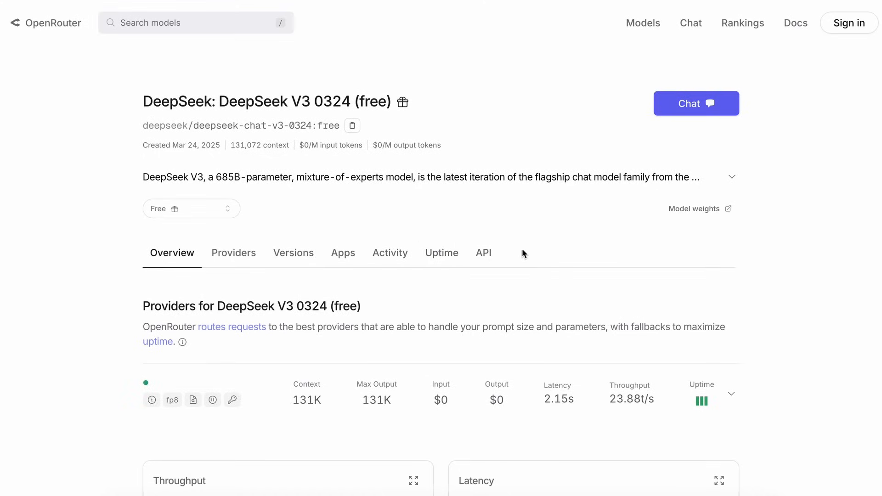
{"action": "left_click", "coordinate": [442, 252]}
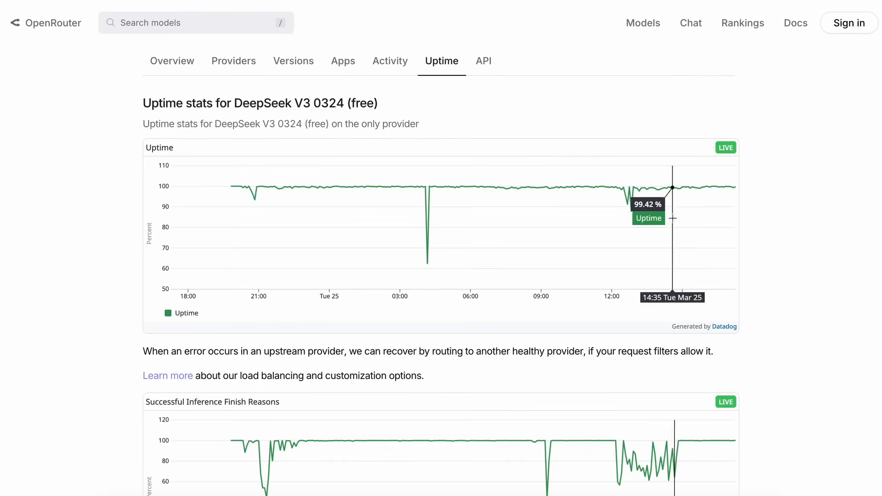
{"action": "mouse_move", "coordinate": [567, 204]}
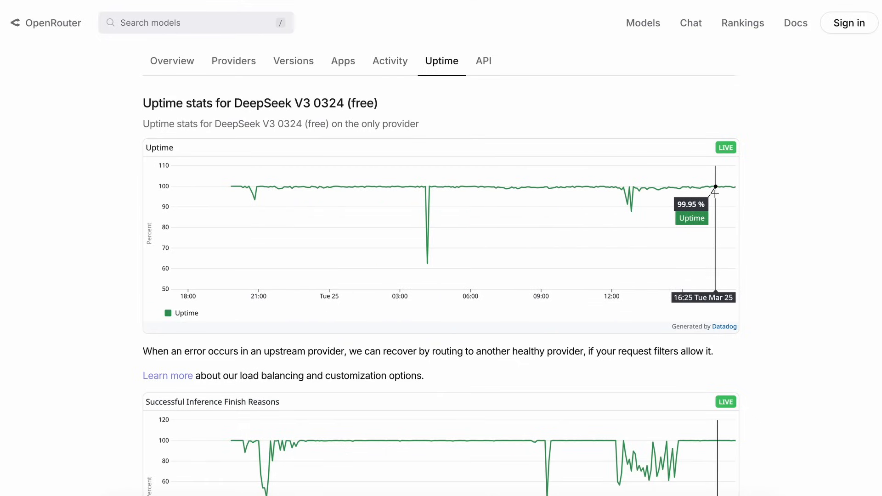
{"action": "scroll", "scroll_direction": "down", "scroll_amount": 3}
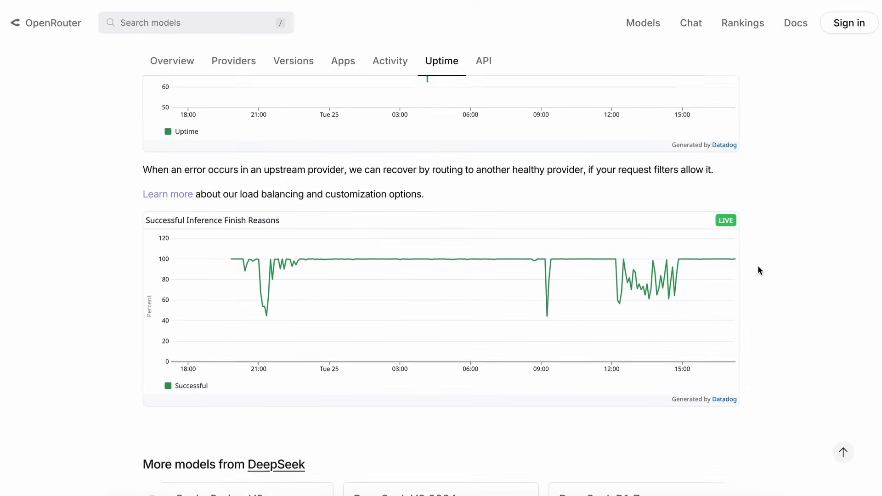
{"action": "scroll", "scroll_direction": "down", "scroll_amount": 3}
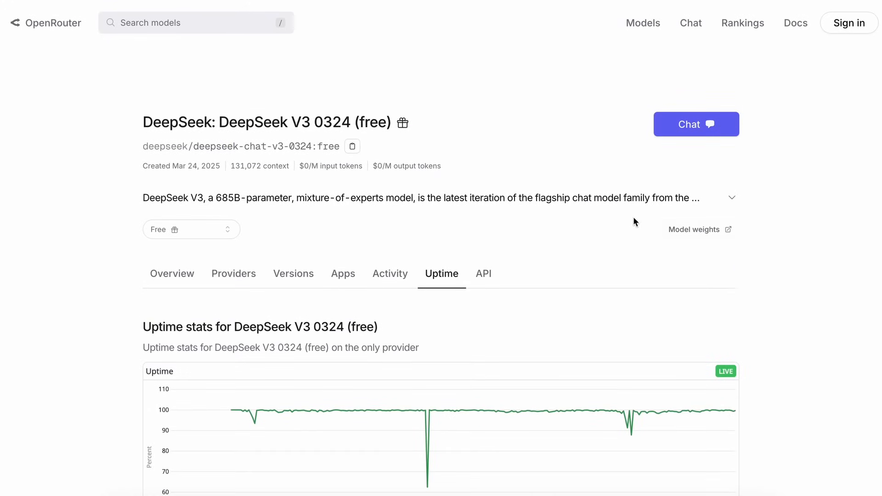
{"action": "mouse_move", "coordinate": [560, 235]}
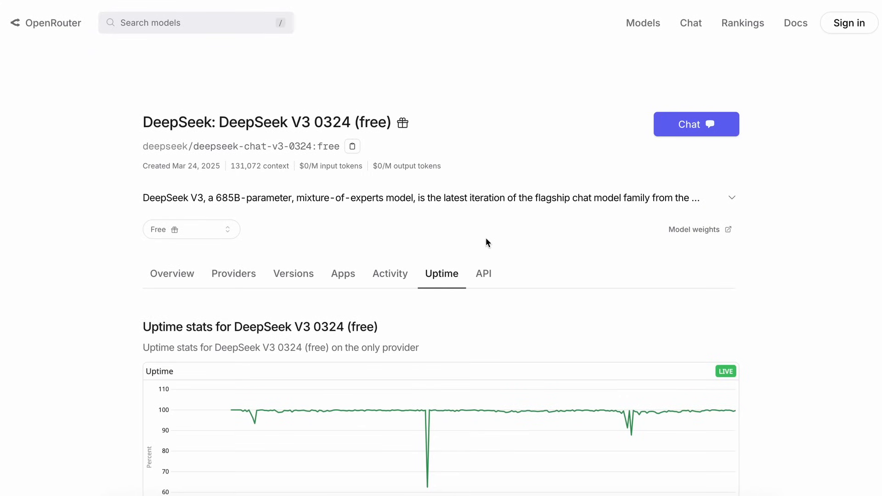
{"action": "mouse_move", "coordinate": [508, 226]}
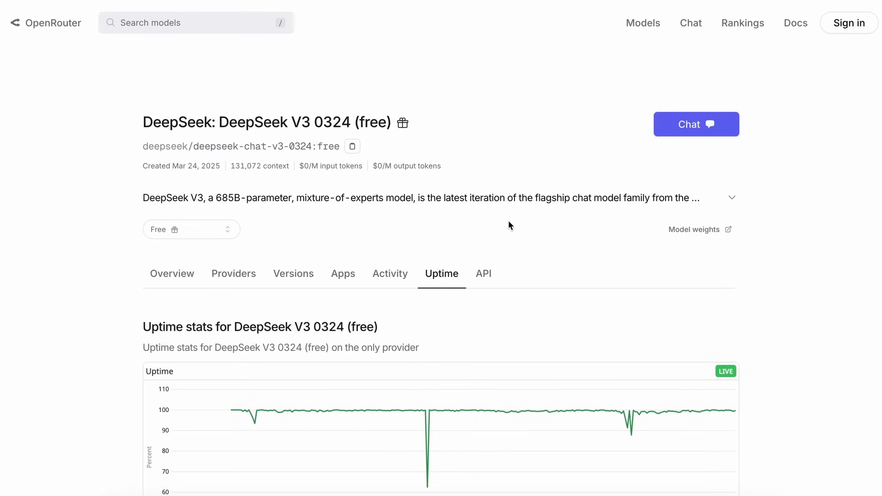
{"action": "mouse_move", "coordinate": [500, 219]}
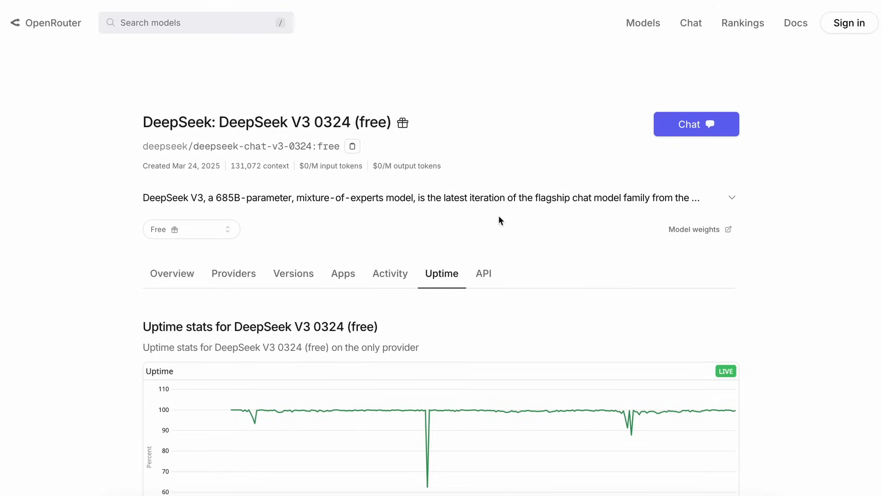
{"action": "mouse_move", "coordinate": [532, 218]}
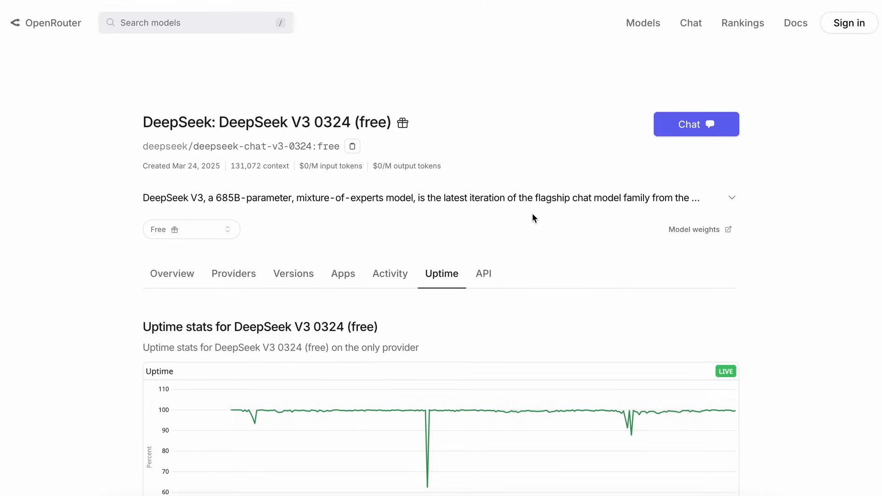
{"action": "mouse_move", "coordinate": [533, 214]}
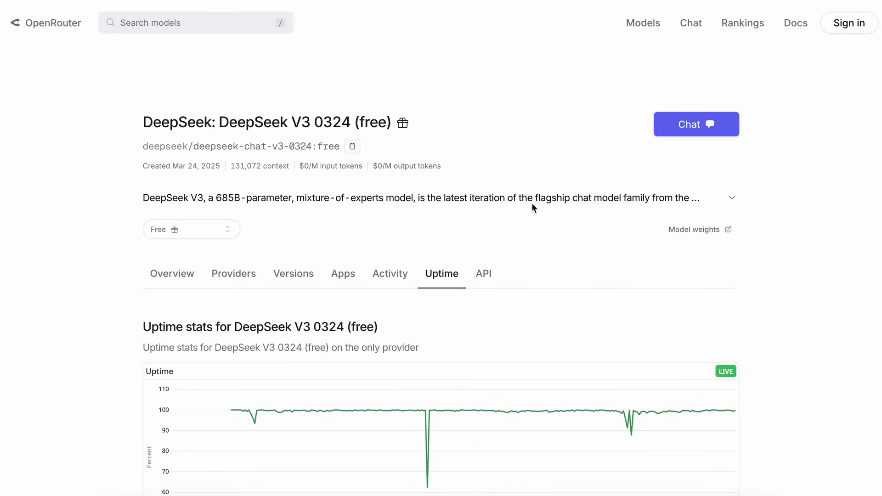